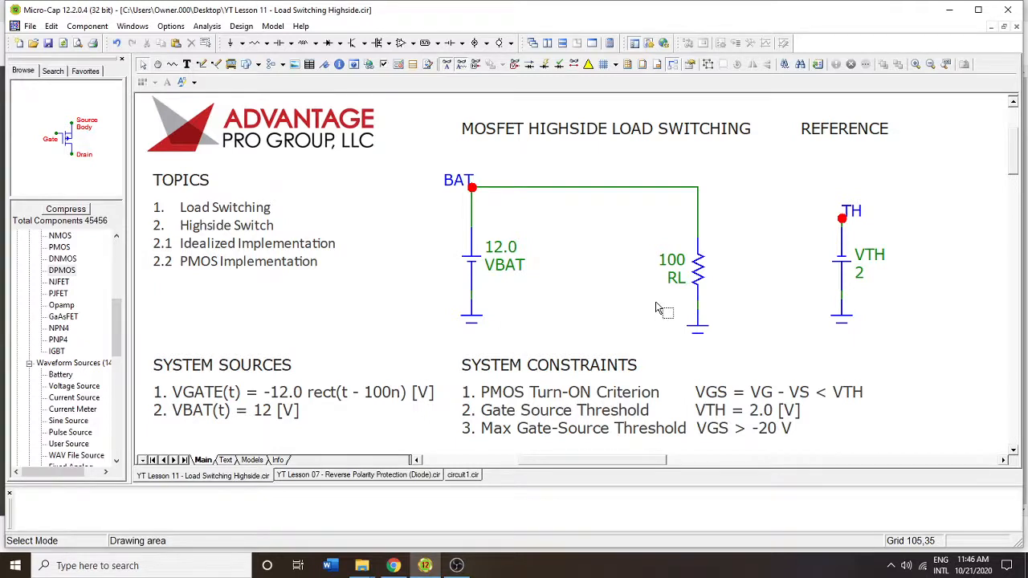
mouse_move(691, 225)
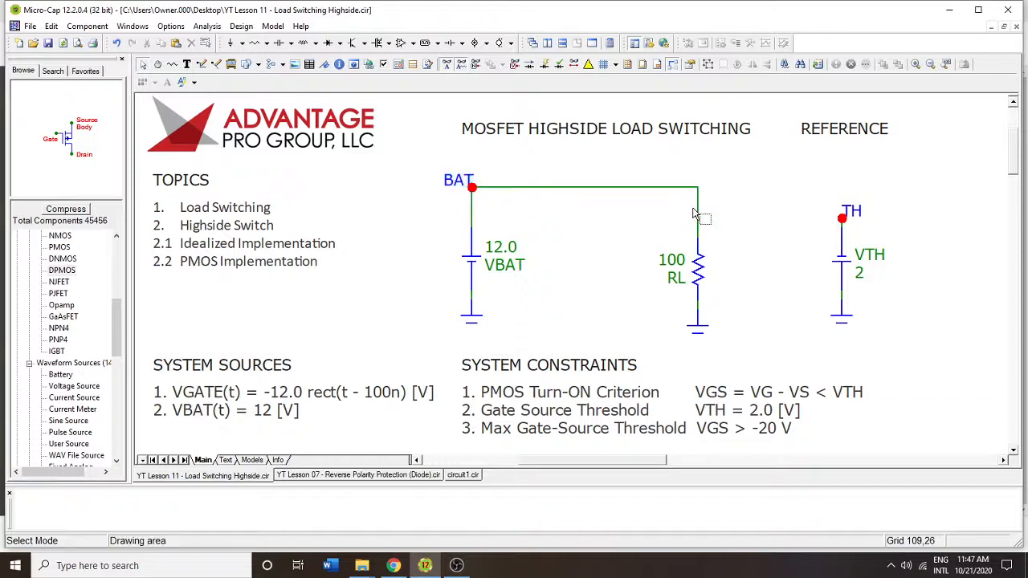
mouse_move(719, 228)
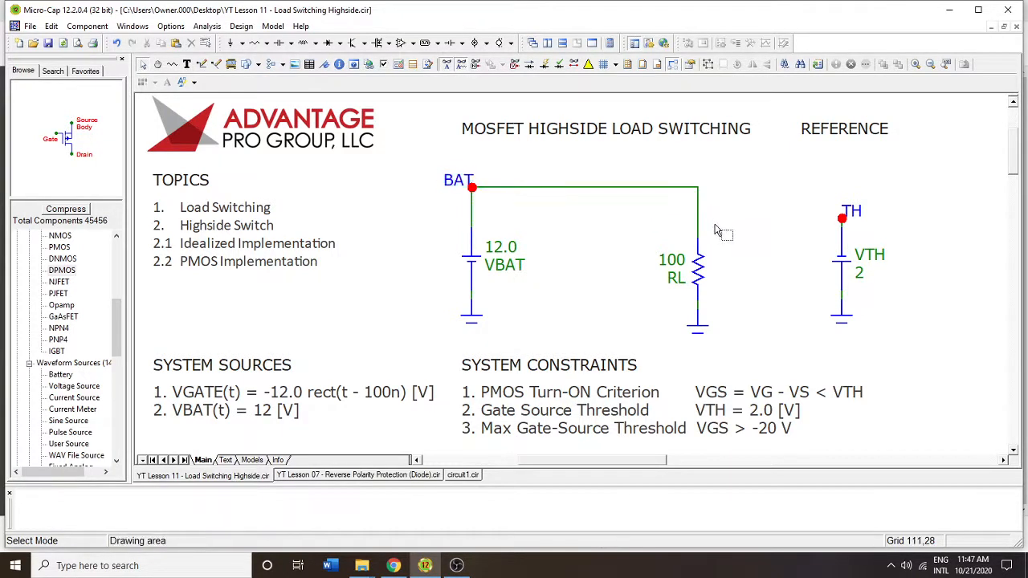
mouse_move(693, 193)
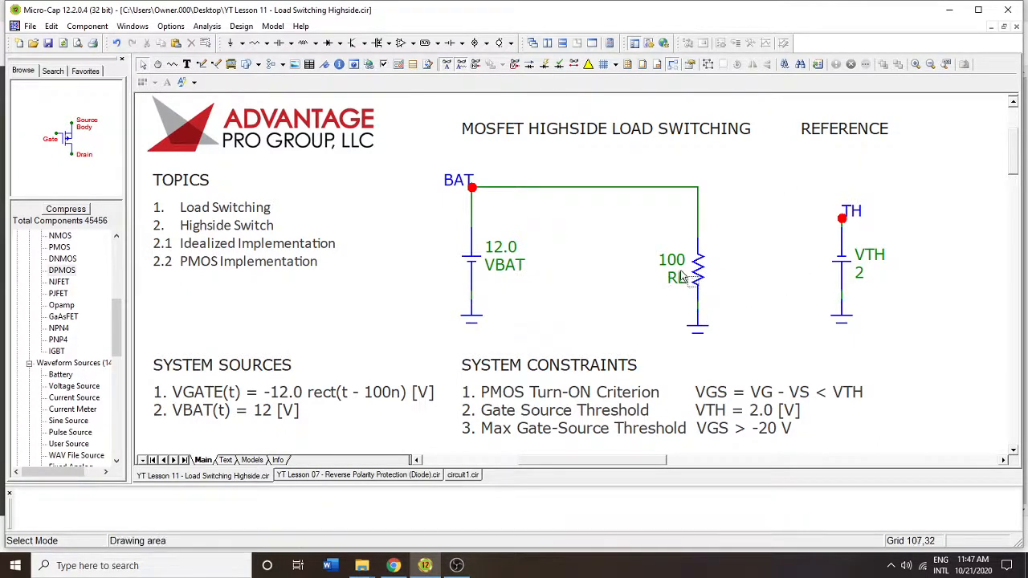
mouse_move(472, 265)
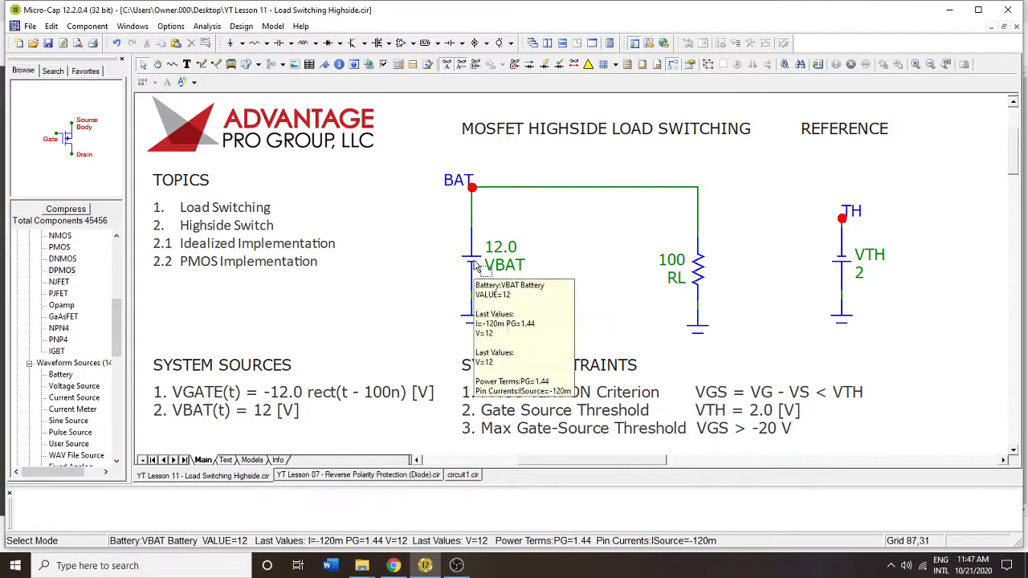
mouse_move(698, 265)
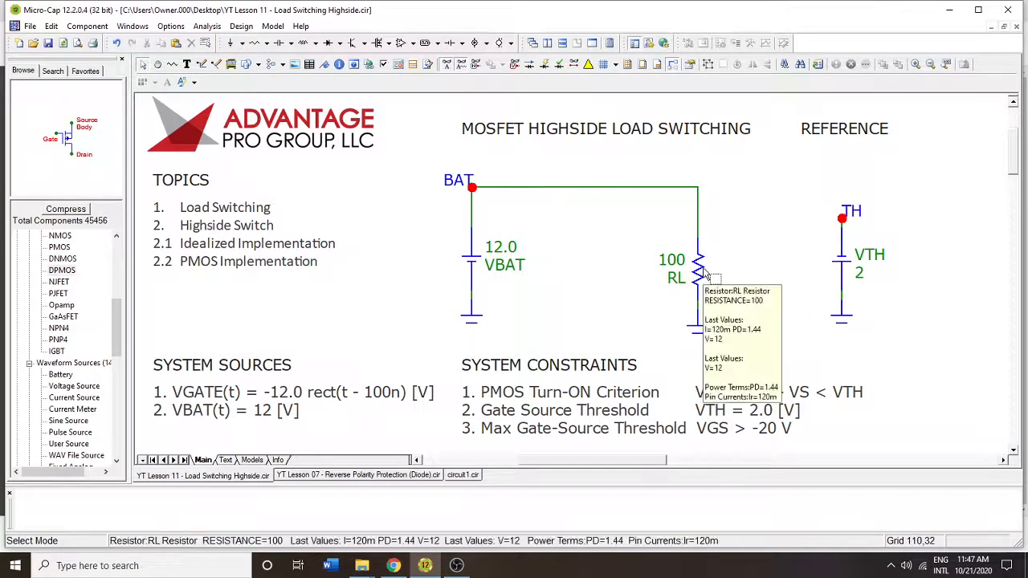
mouse_move(705, 266)
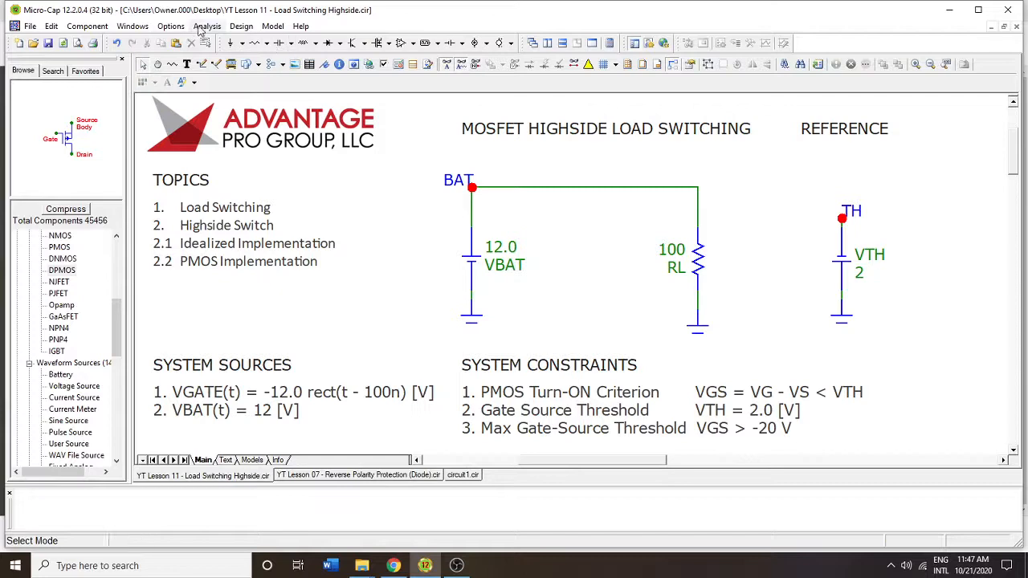
Run a transient analysis, then remove the vertical wire from the BAT rail into RL
click(207, 26)
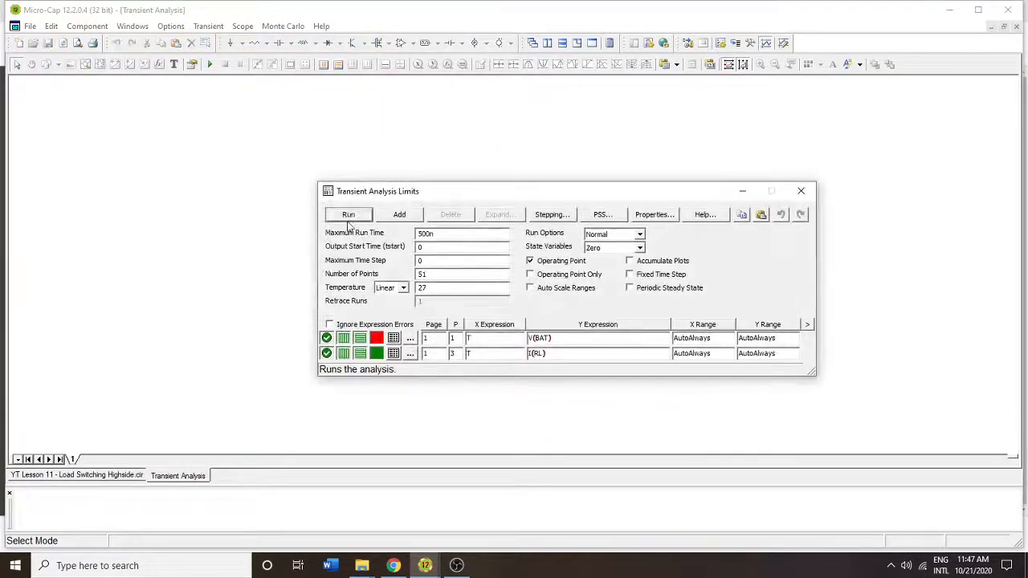
click(348, 215)
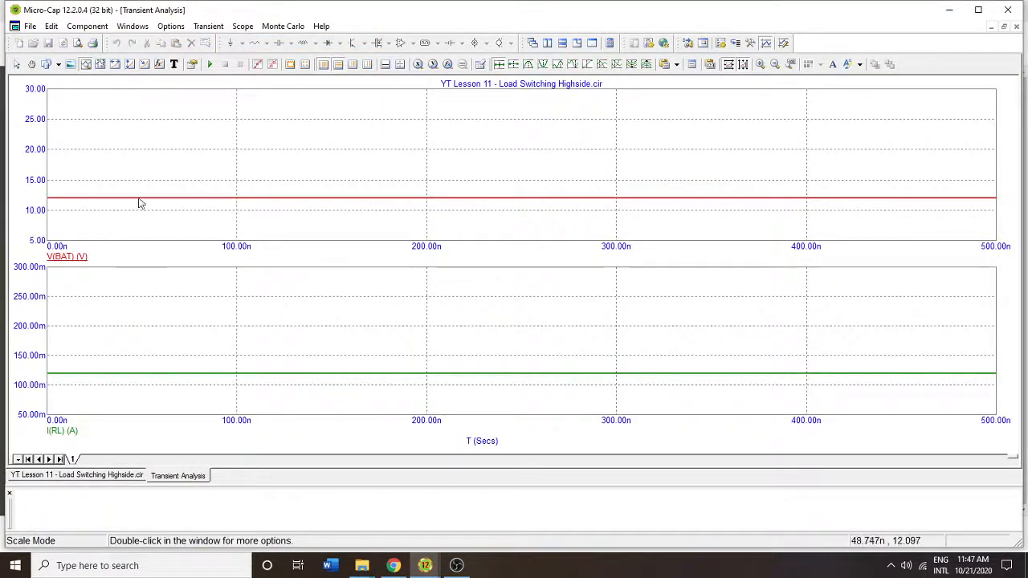
mouse_move(126, 377)
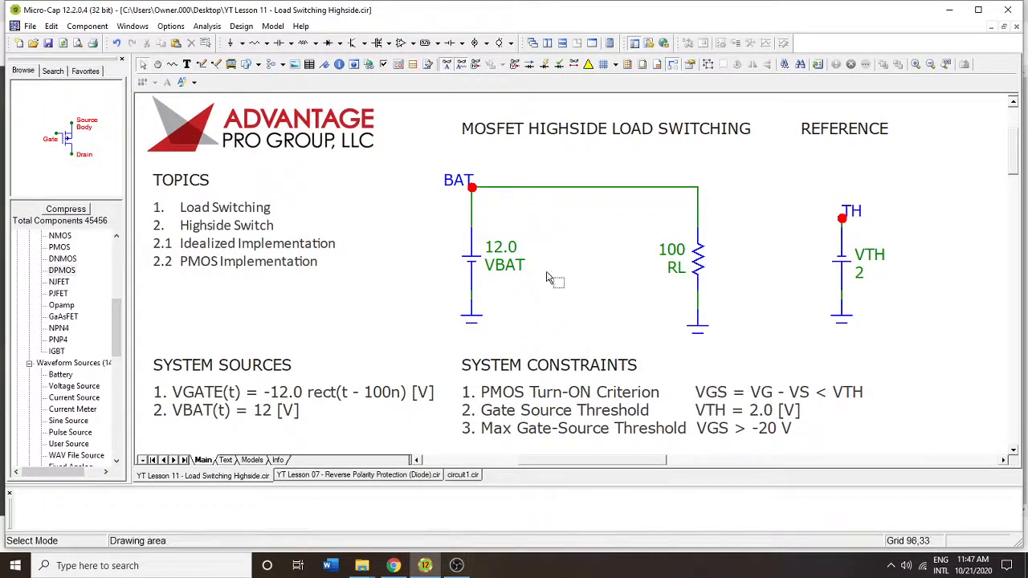
mouse_move(597, 232)
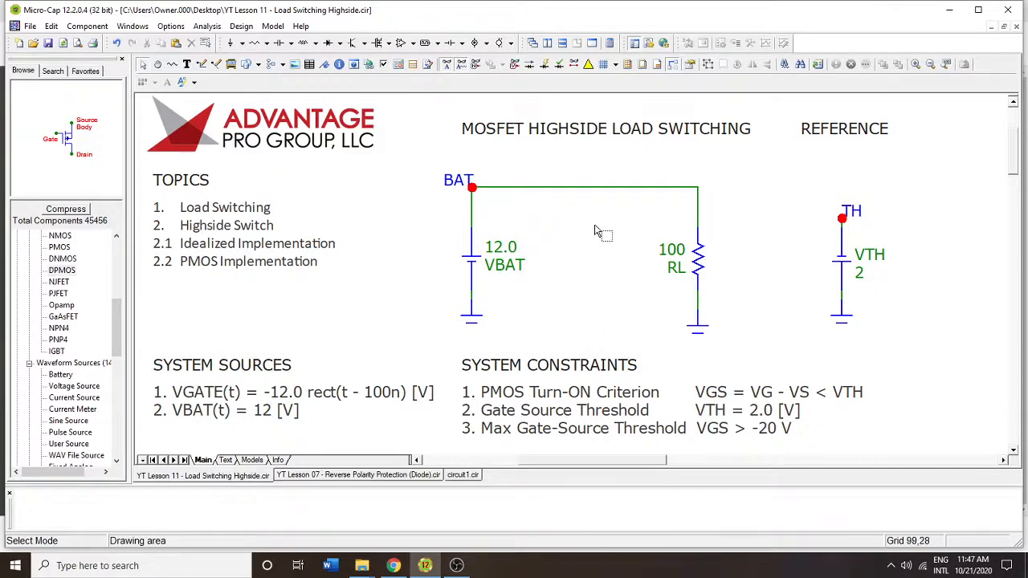
mouse_move(699, 265)
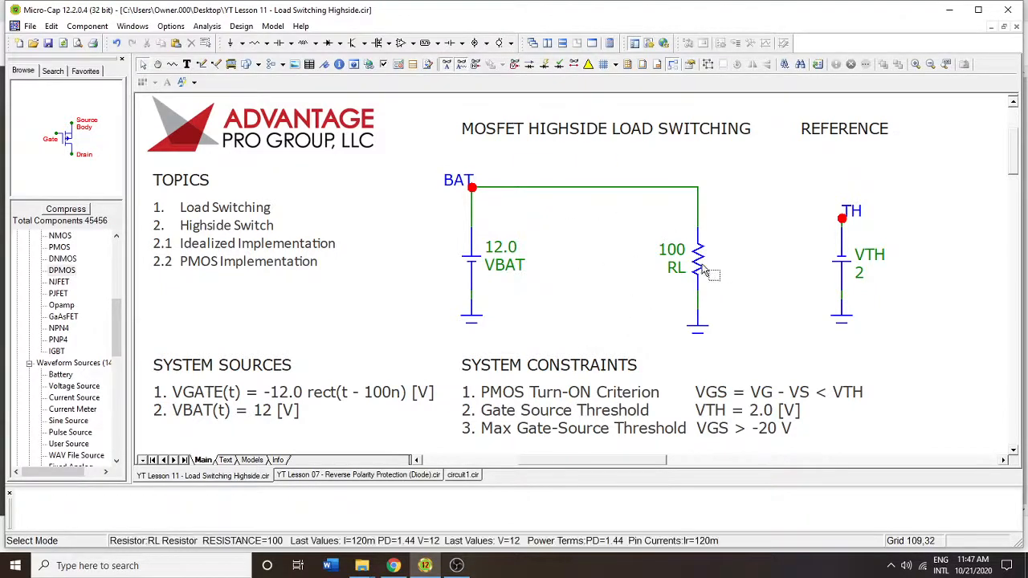
mouse_move(704, 265)
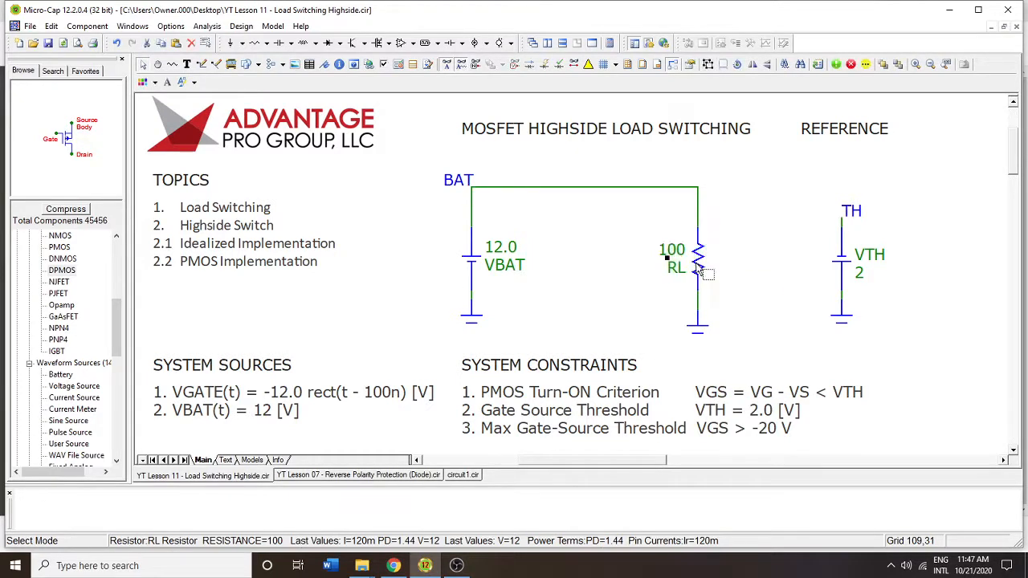
mouse_move(699, 209)
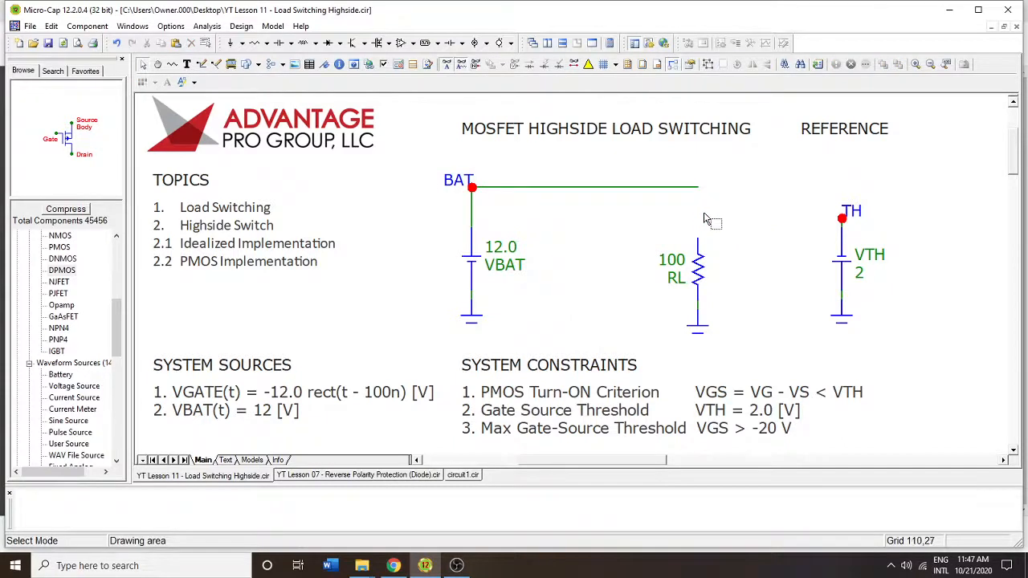
click(457, 180)
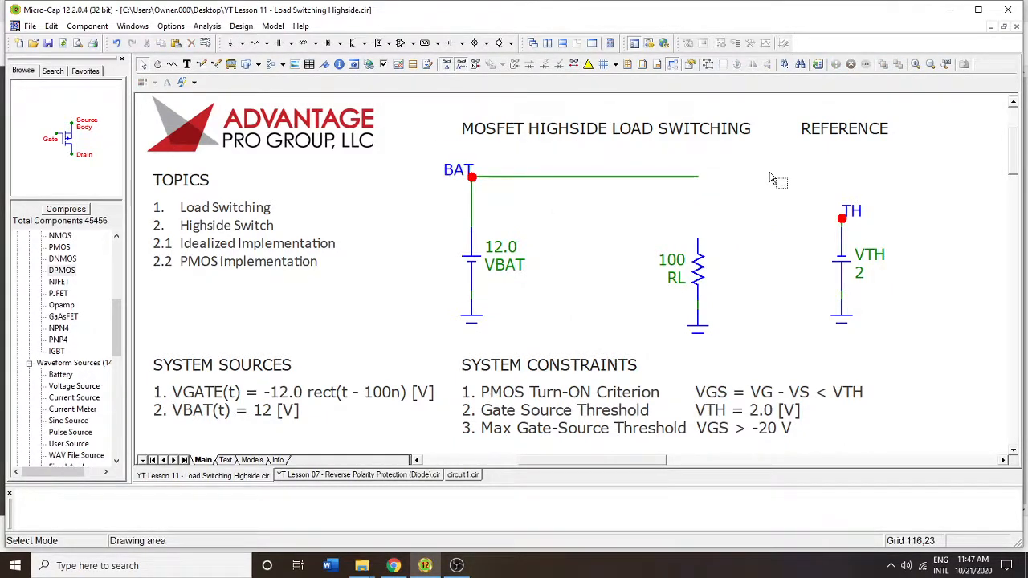
mouse_move(639, 272)
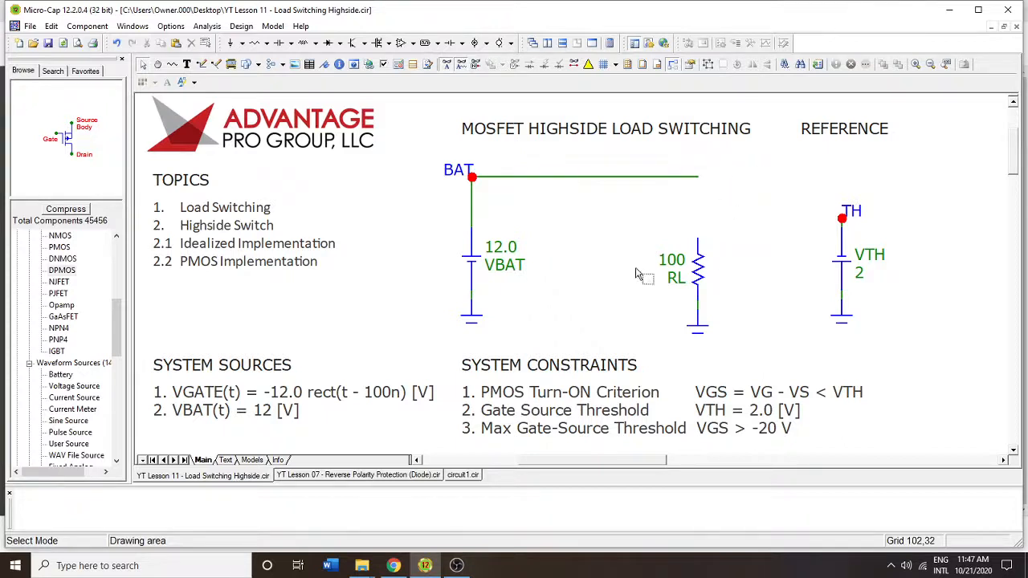
mouse_move(517, 223)
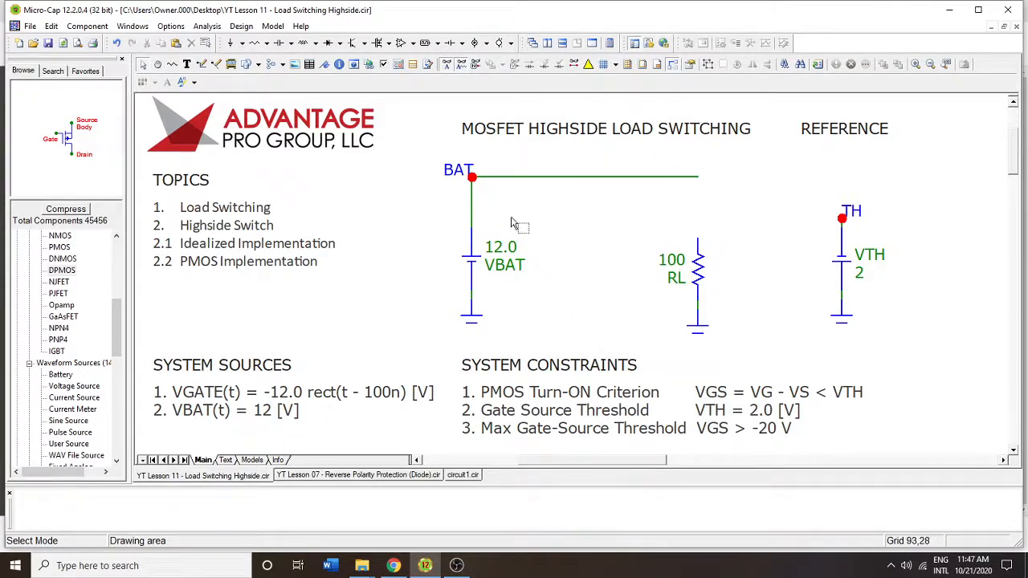
click(472, 177)
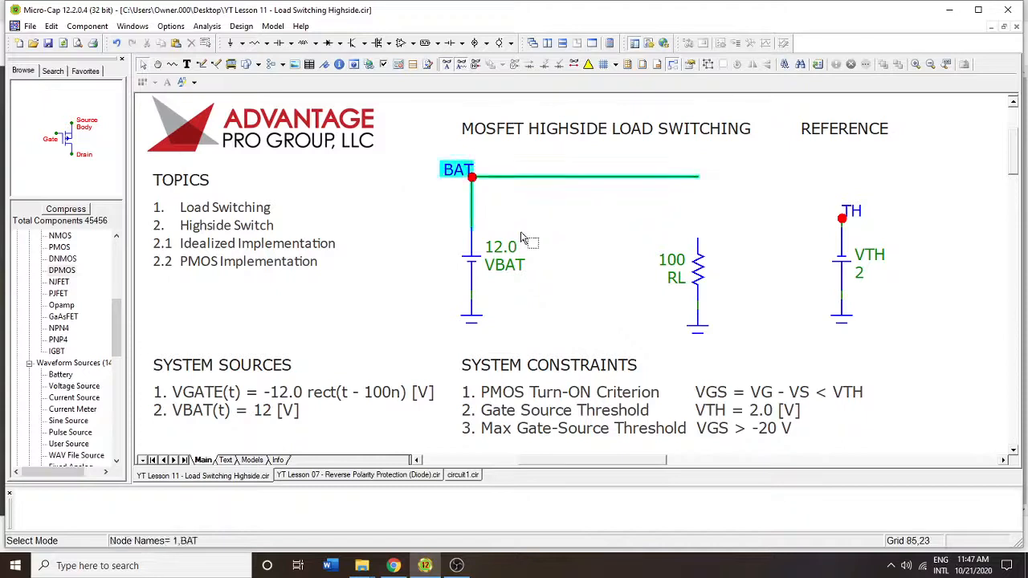
Place a voltage-controlled switch S1 above the load resistor RL with default attributes
scroll(down, 3)
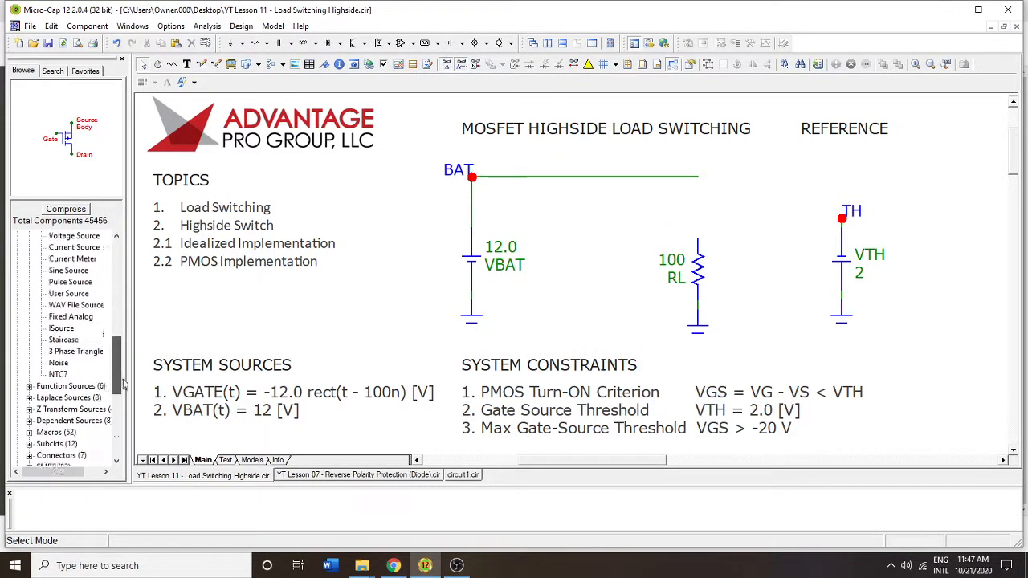
click(69, 410)
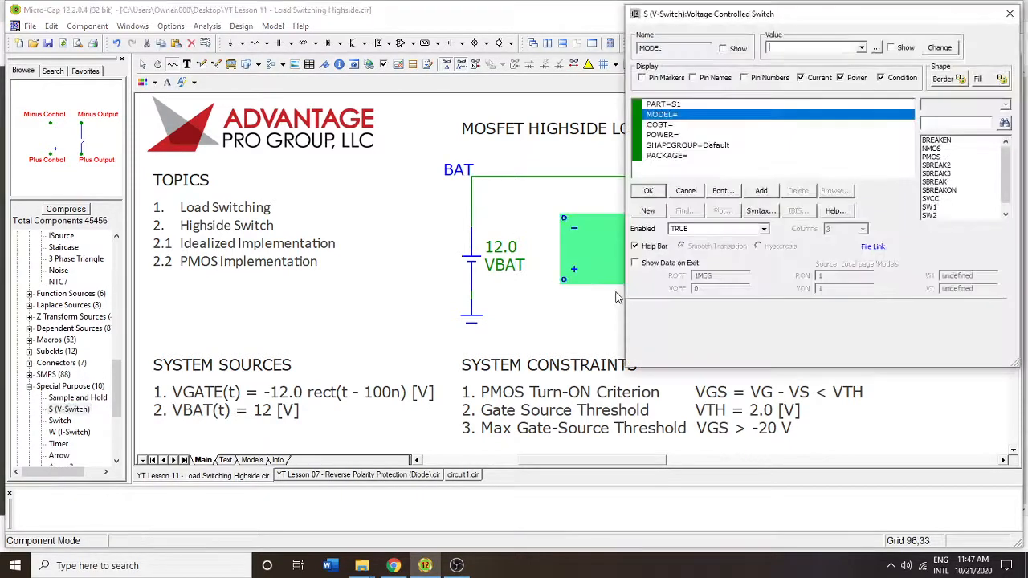
click(928, 205)
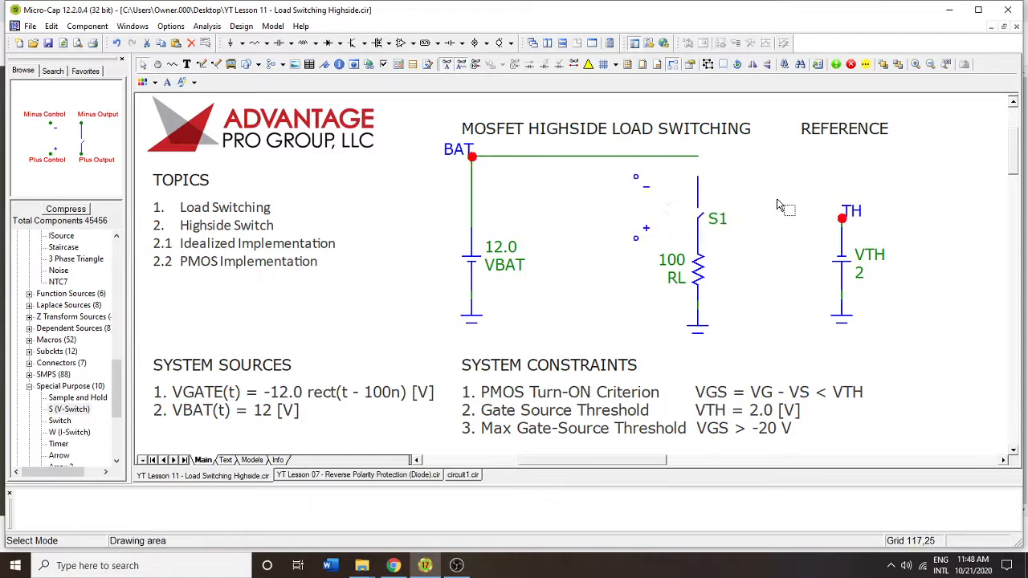
click(212, 64)
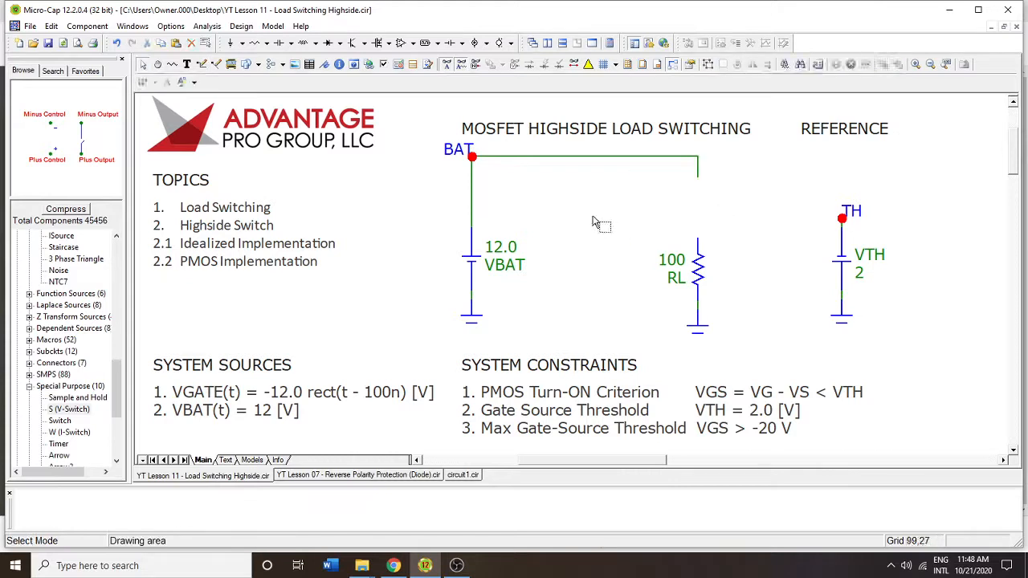
click(626, 189)
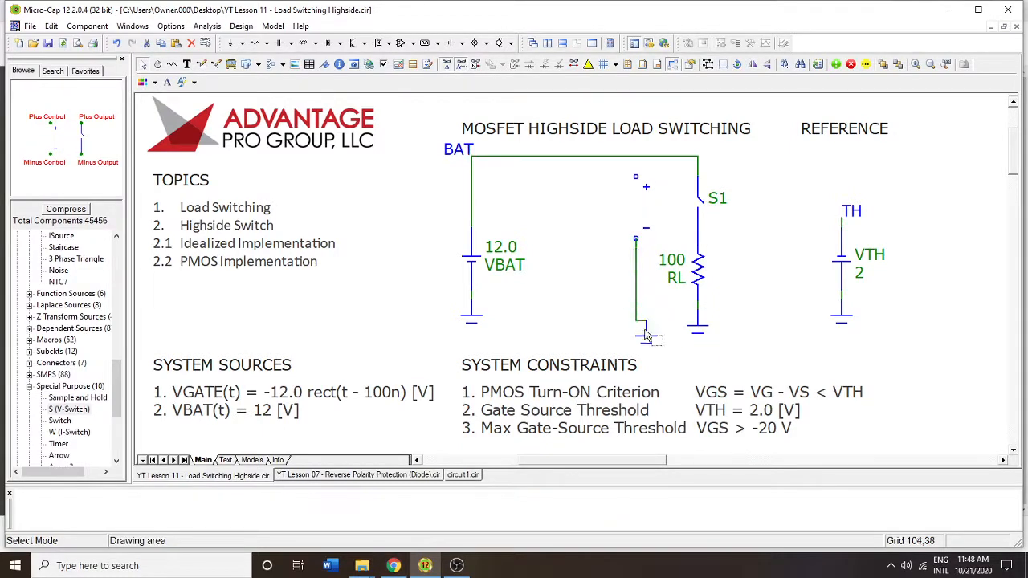
Add a ground under the switch control pin and start wiring its control side
click(202, 64)
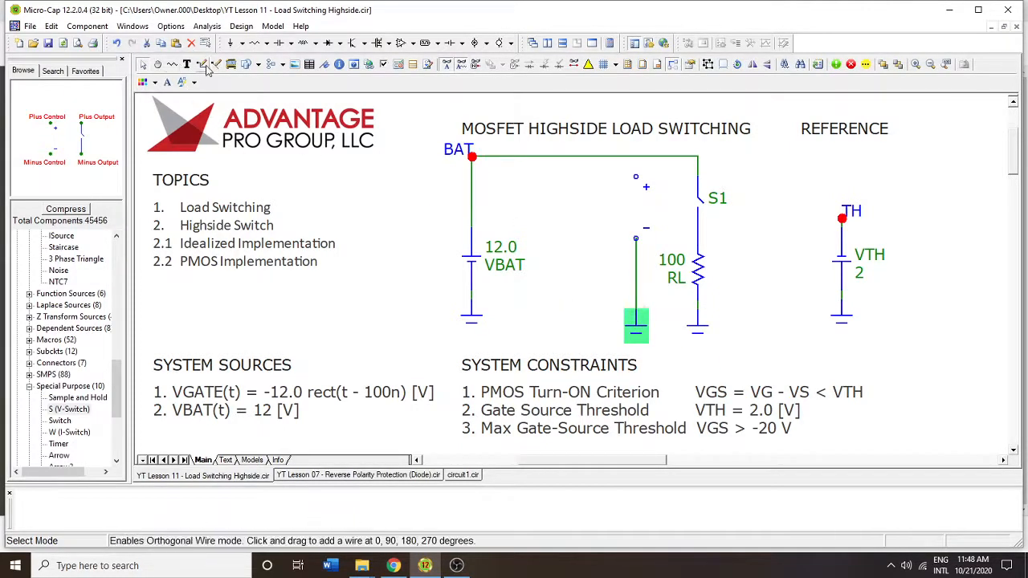
click(203, 65)
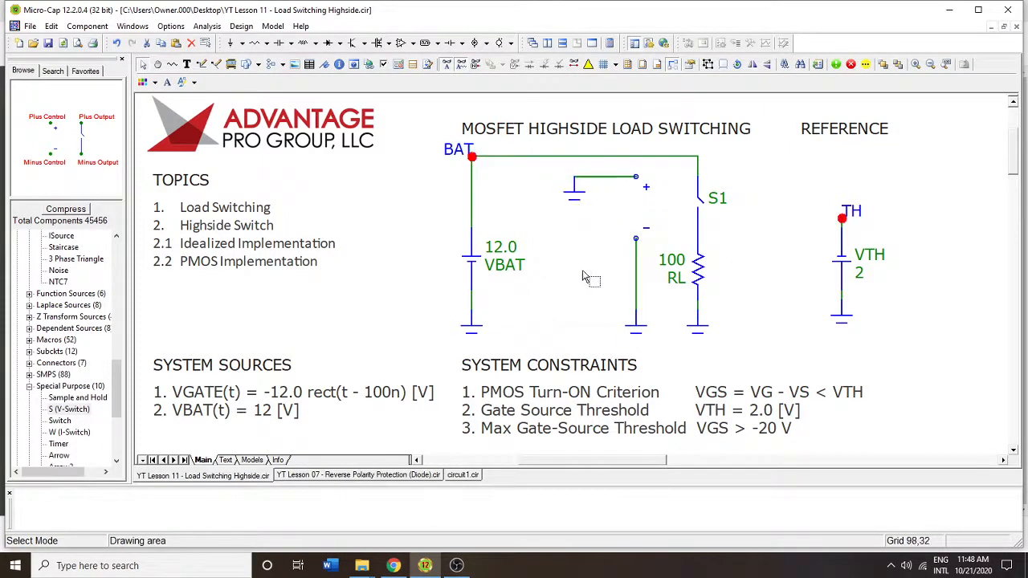
mouse_move(720, 228)
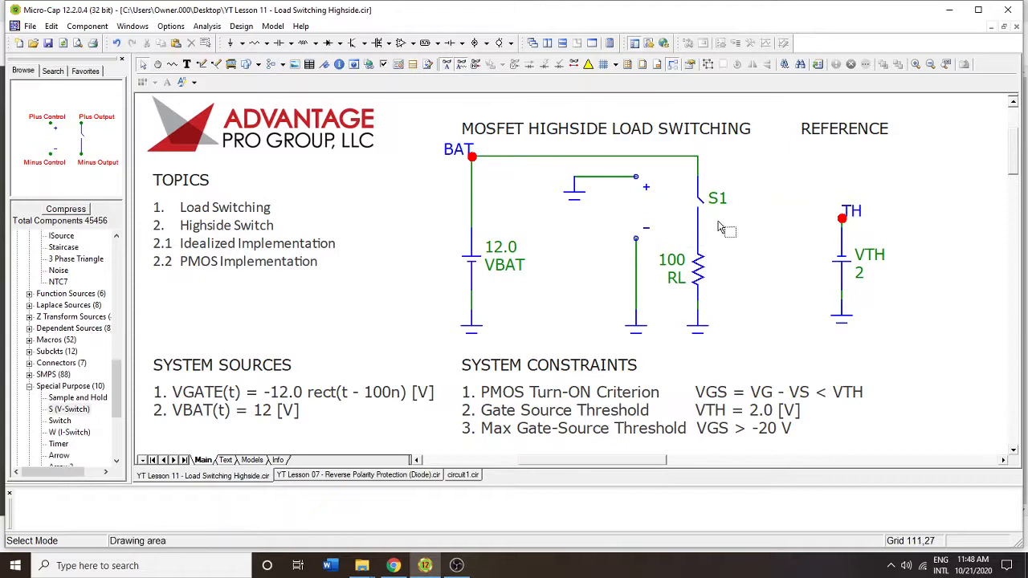
mouse_move(710, 302)
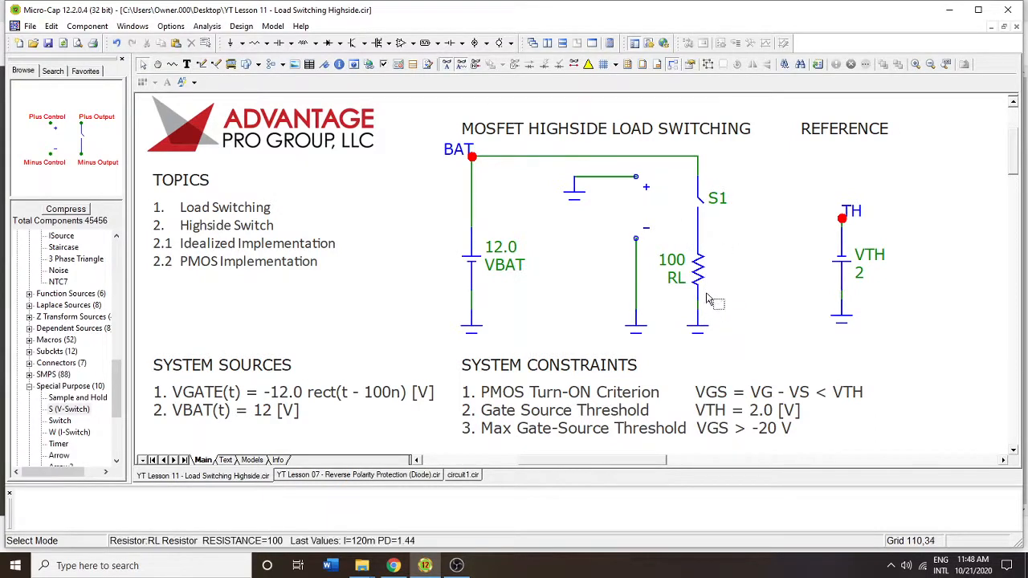
mouse_move(682, 190)
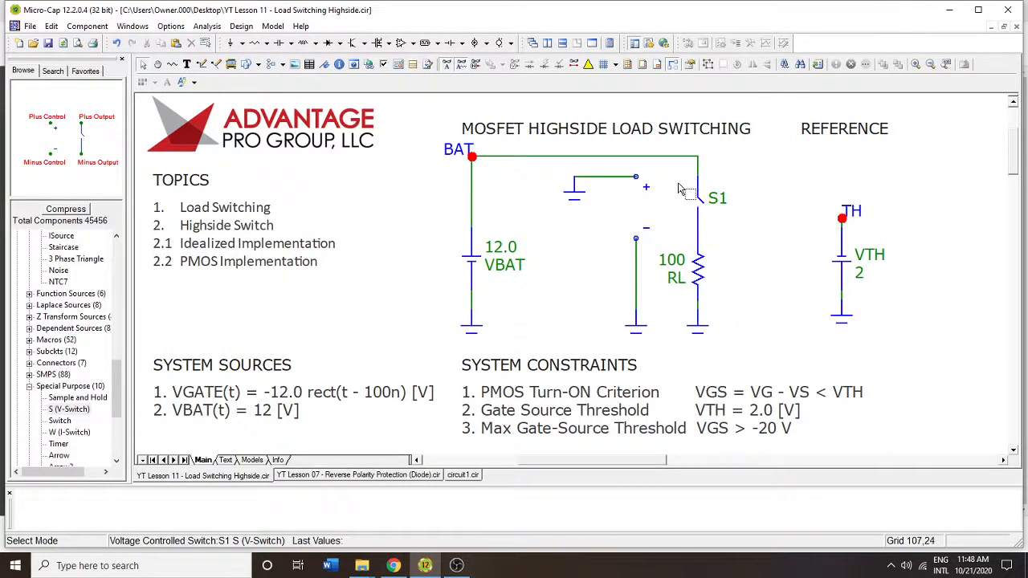
click(207, 25)
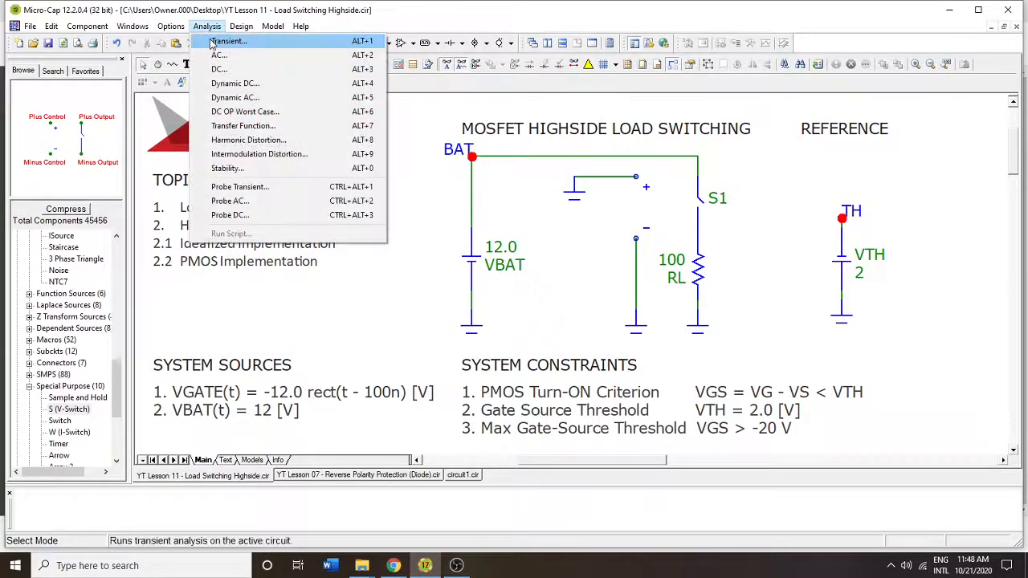
click(228, 42)
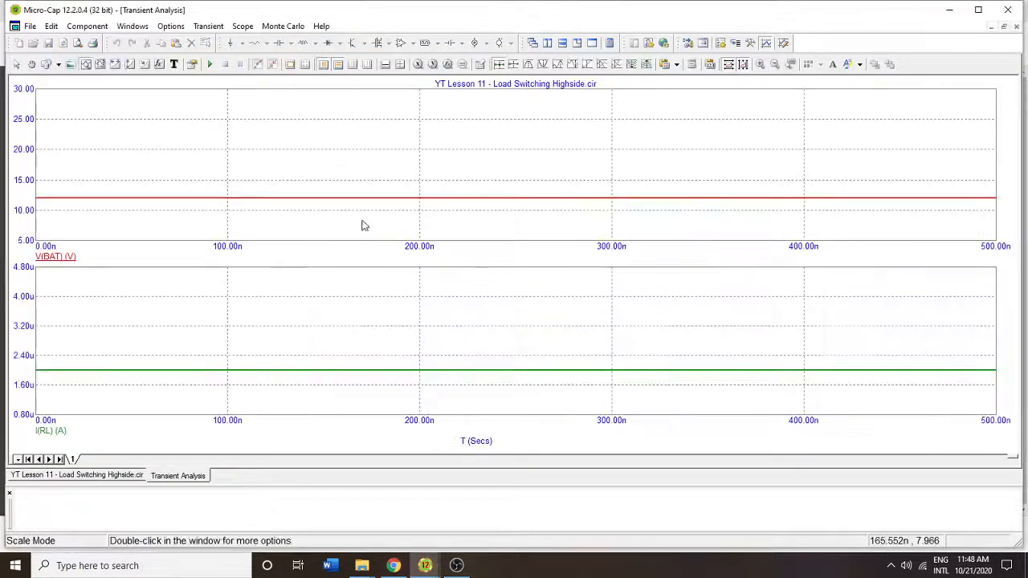
mouse_move(35, 377)
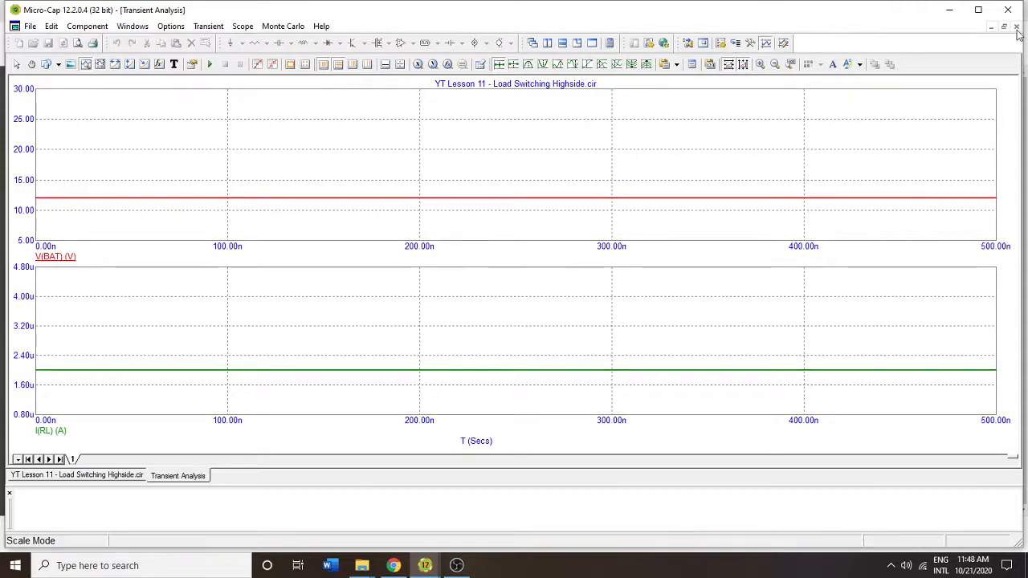
mouse_move(90, 387)
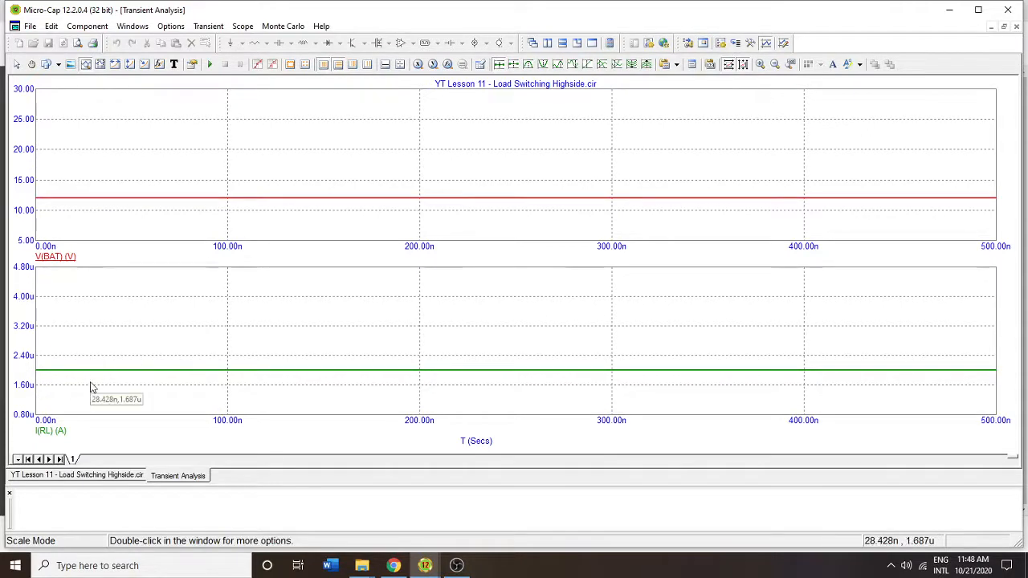
mouse_move(29, 324)
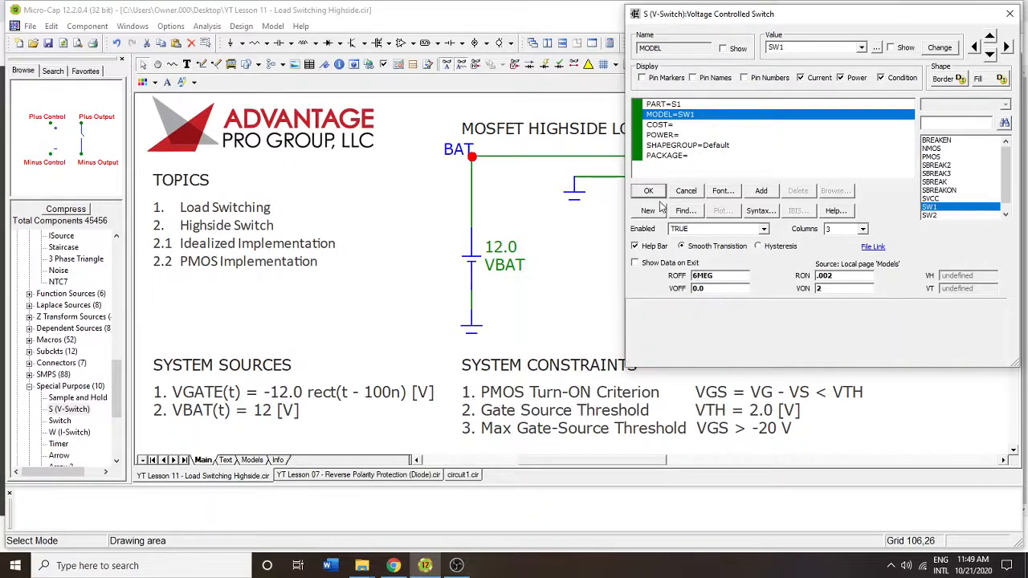
Confirm the S1 switch attributes and place it between BAT and RL
click(648, 190)
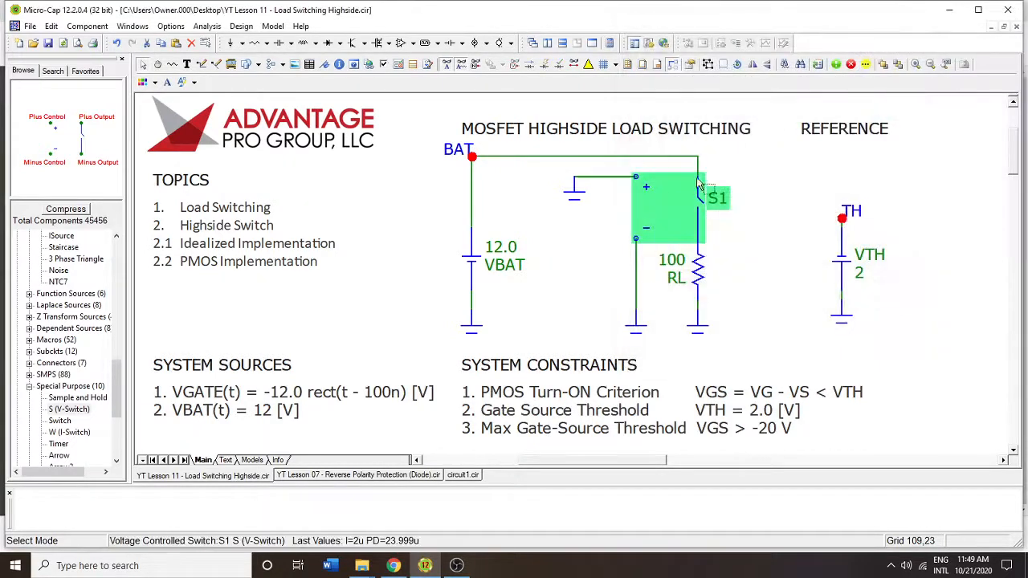
click(779, 212)
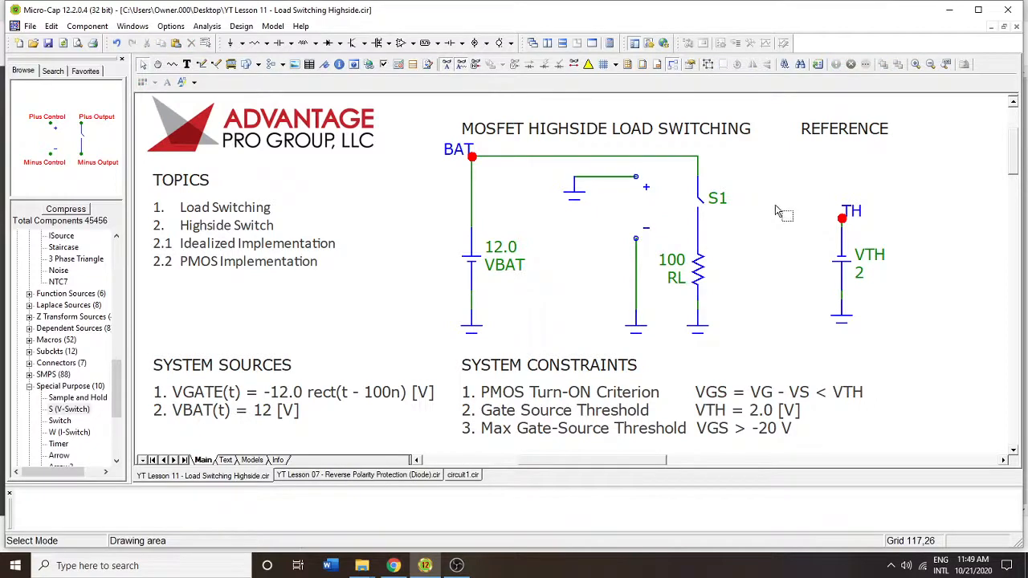
mouse_move(578, 200)
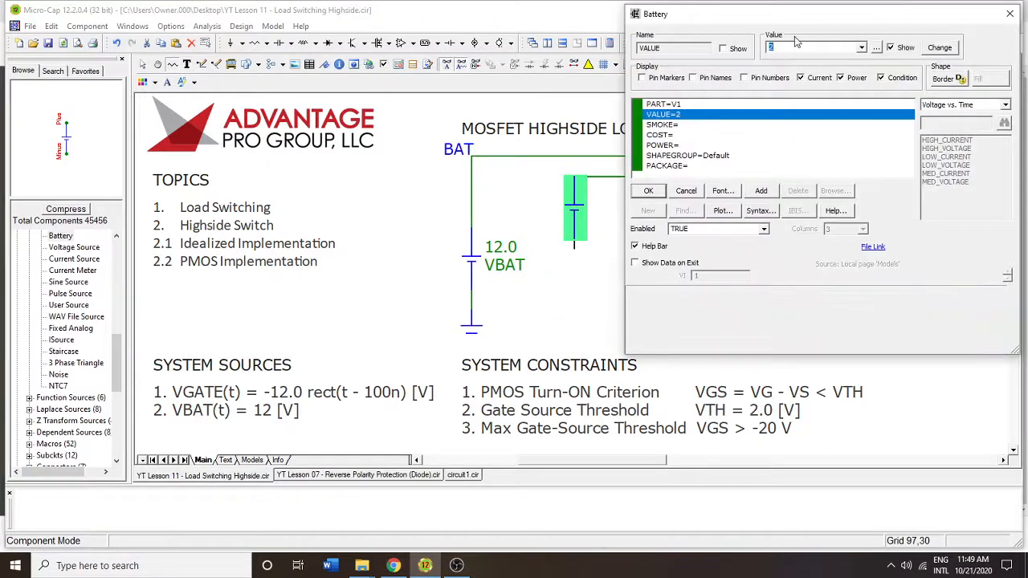
Add a 5 V control source V1 with its ground on the bottom rail and run a transient analysis
click(647, 189)
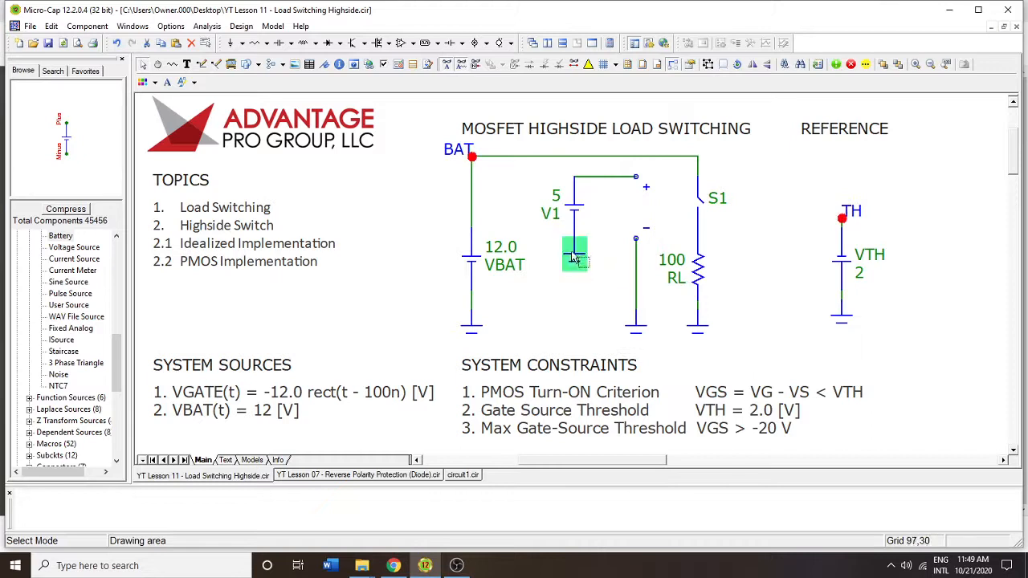
drag(575, 254, 575, 324)
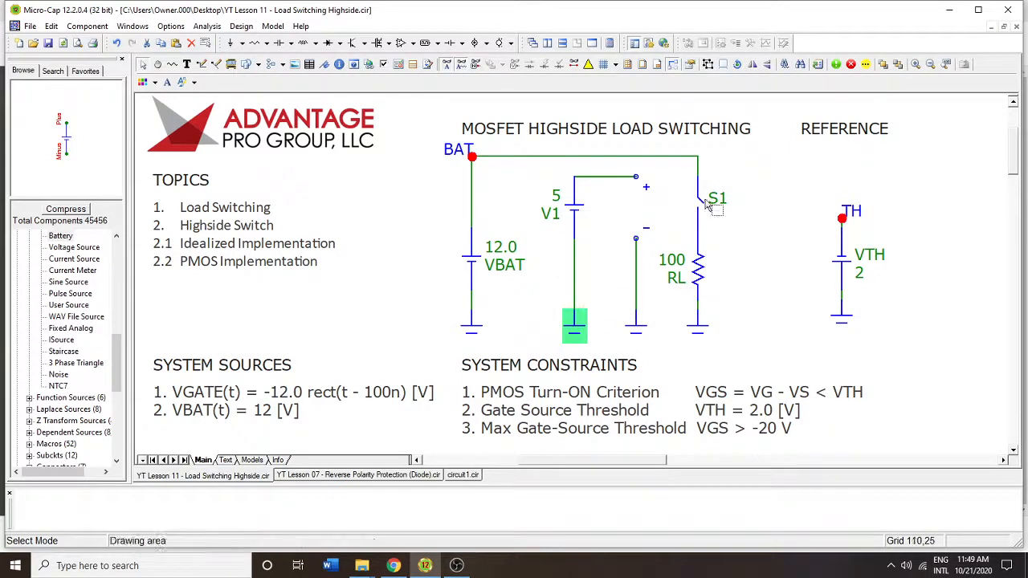
mouse_move(703, 209)
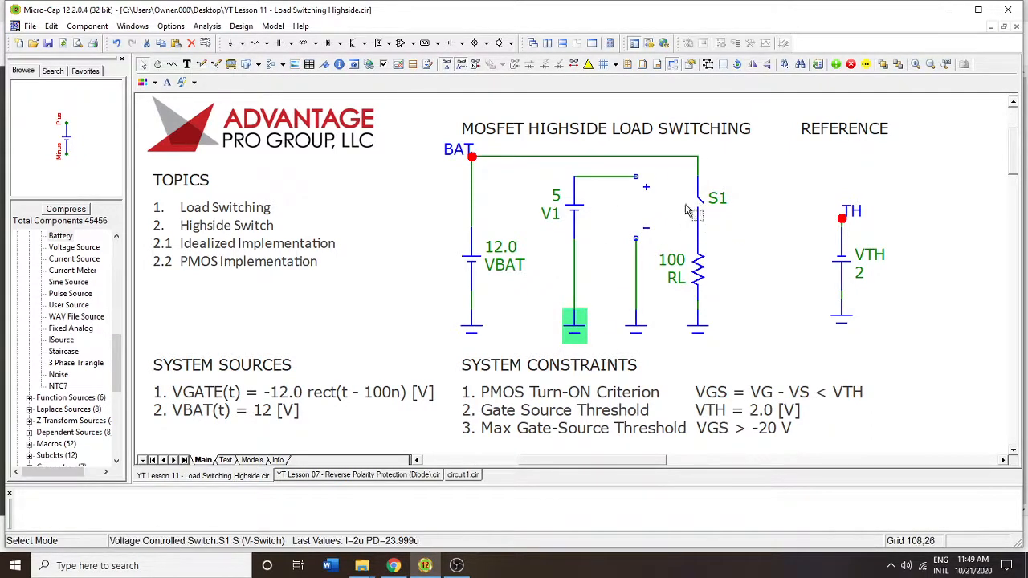
mouse_move(677, 201)
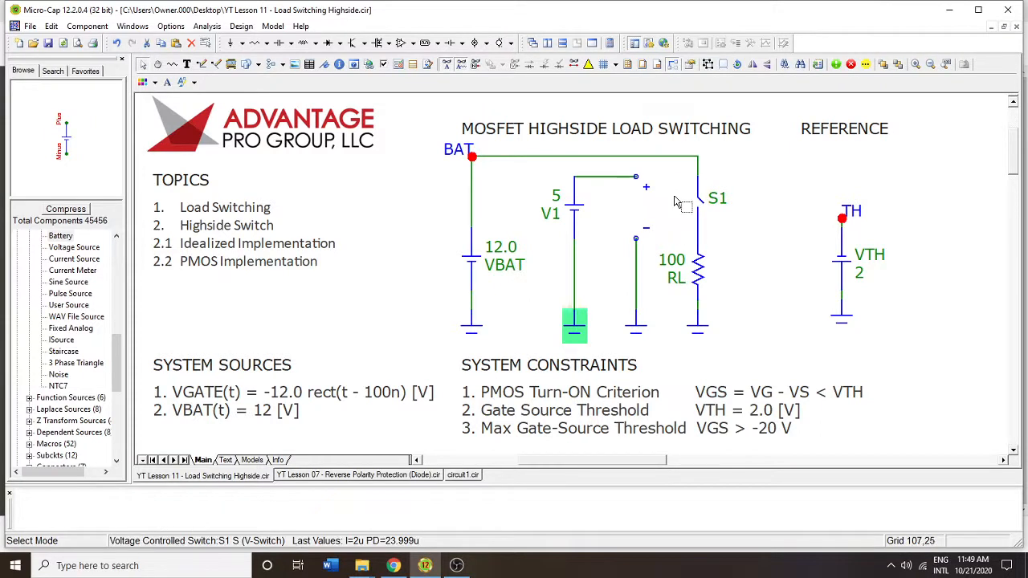
mouse_move(699, 209)
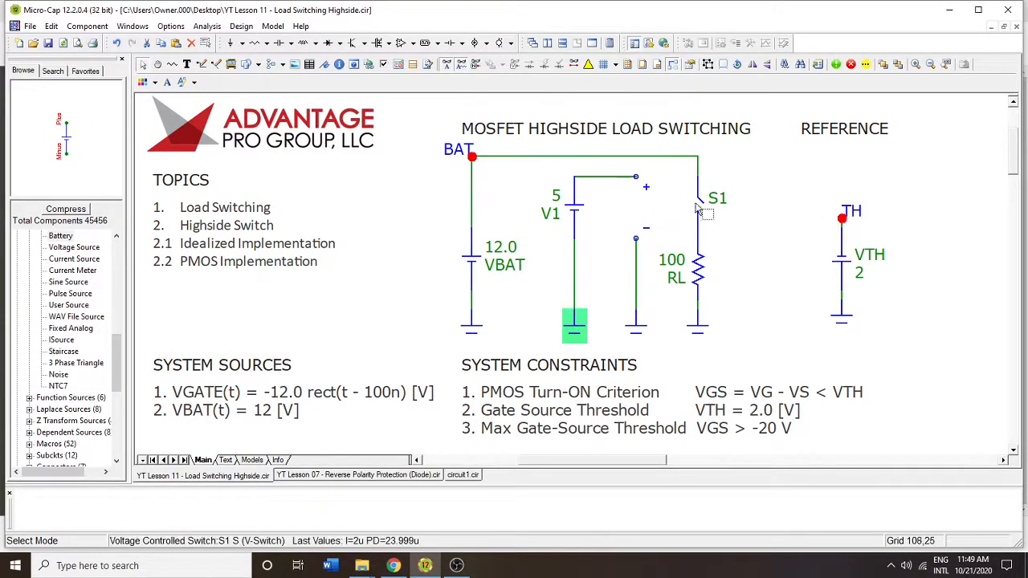
mouse_move(449, 222)
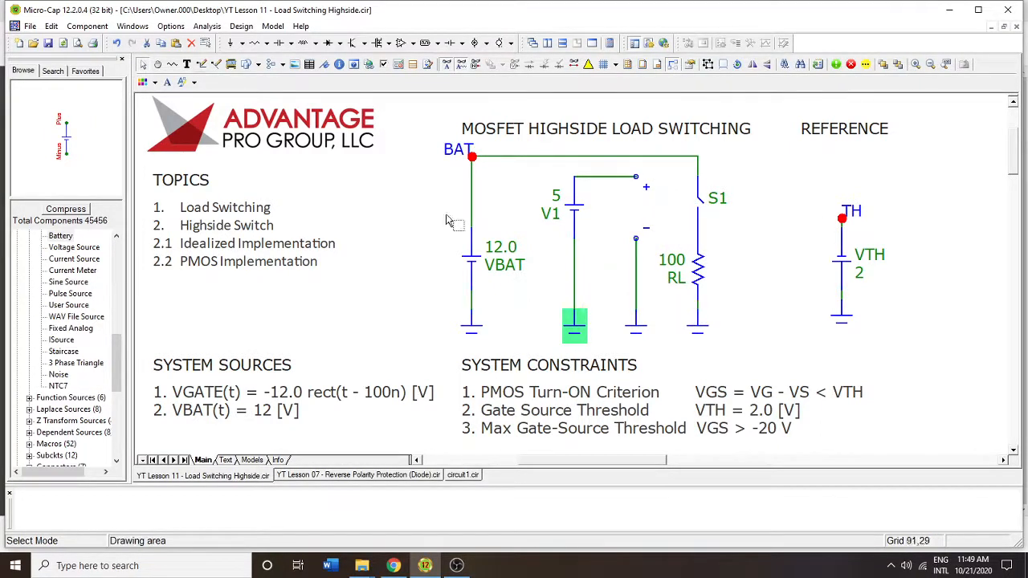
click(207, 26)
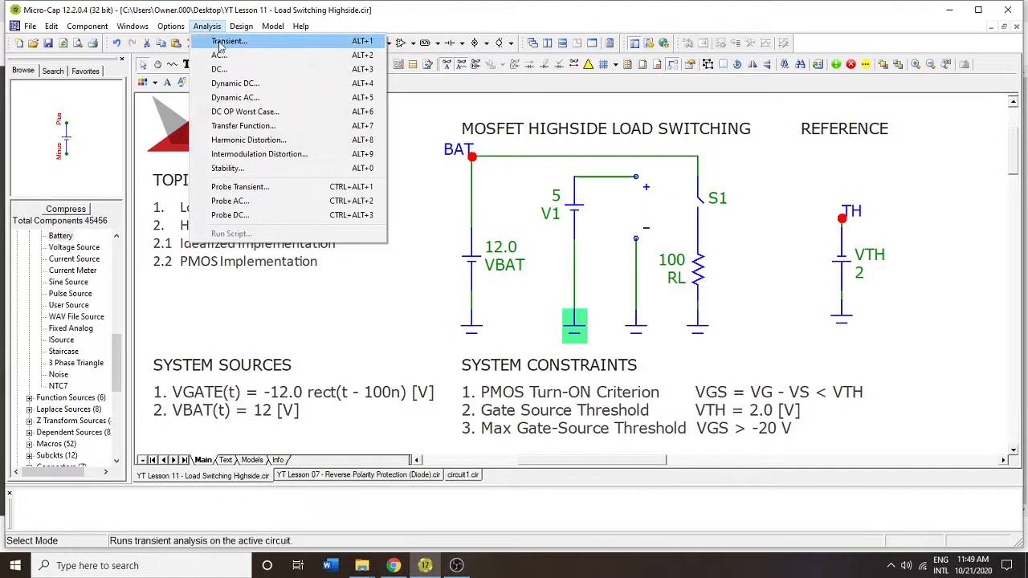
click(228, 41)
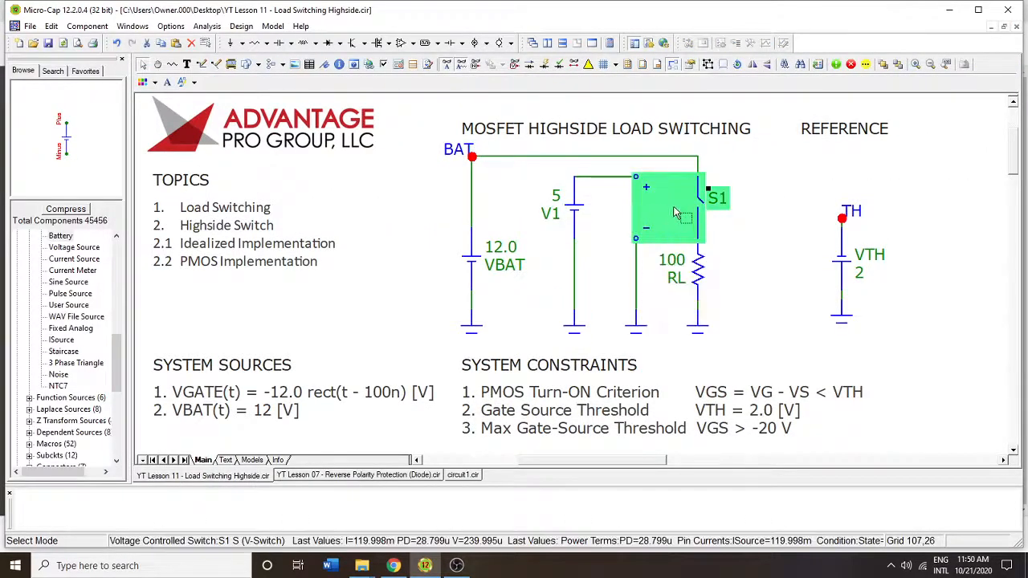
mouse_move(687, 223)
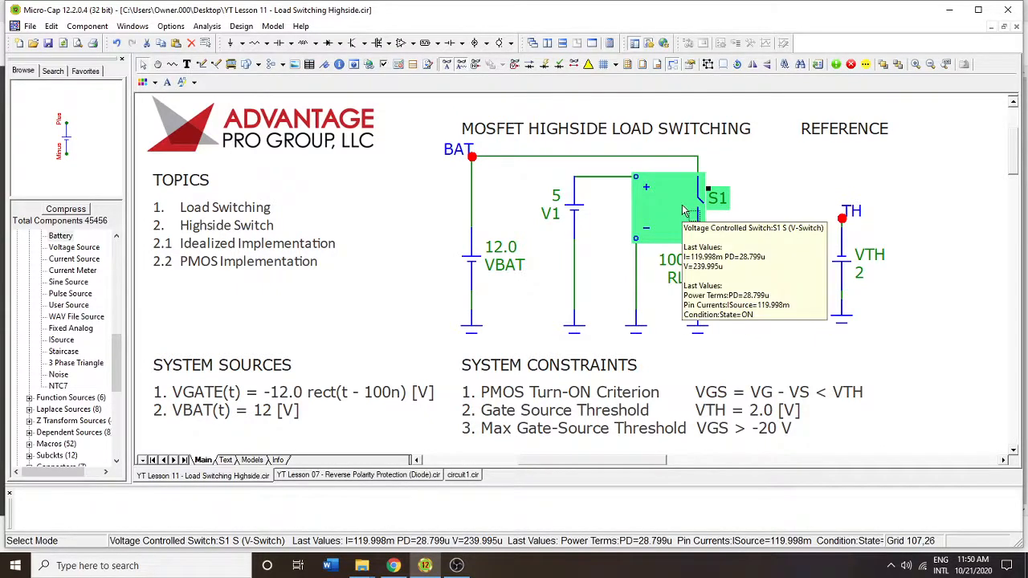
mouse_move(758, 199)
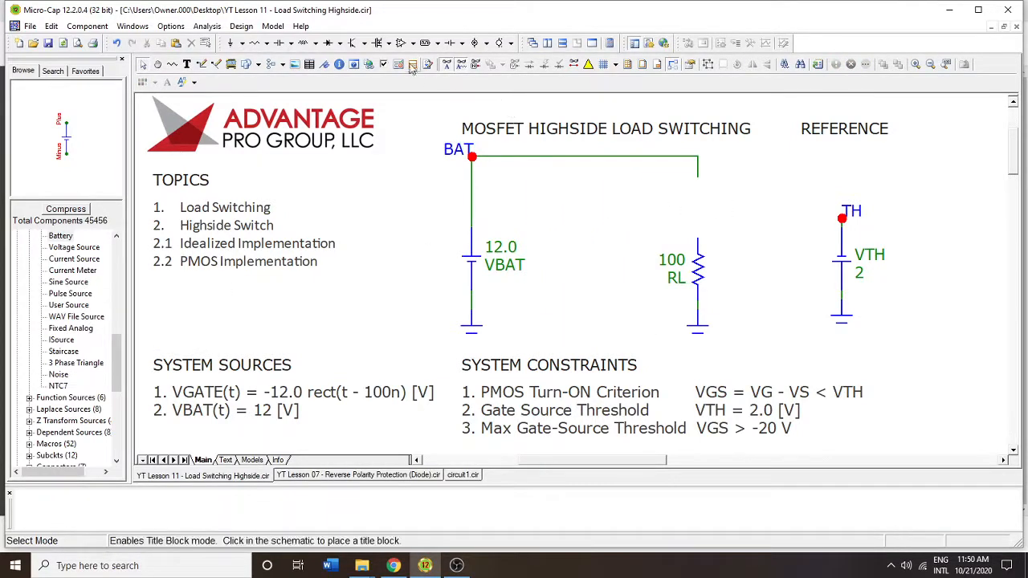
Pick a DPMOS transistor for M1 and dismiss the missing model name error
click(63, 270)
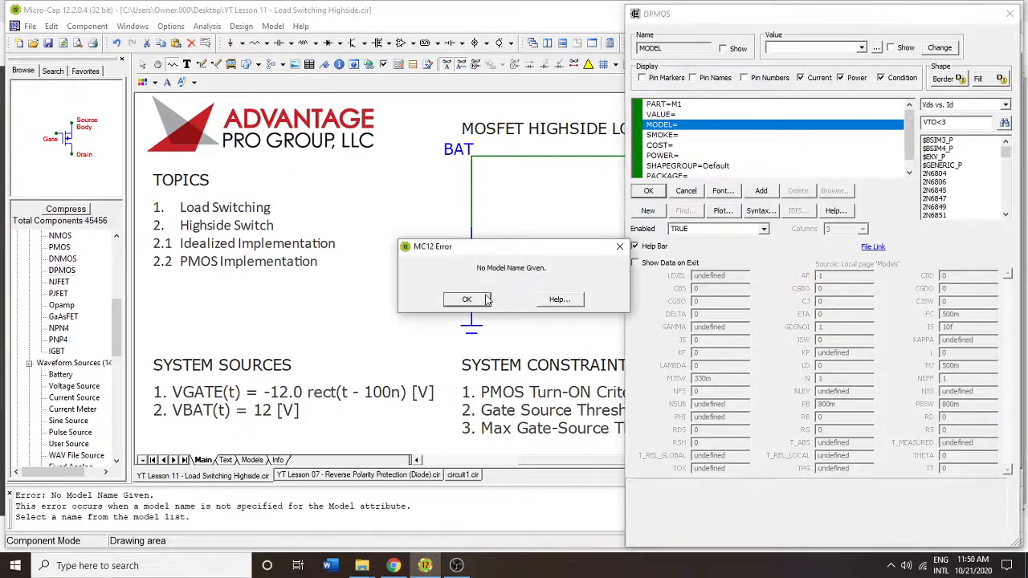
click(465, 299)
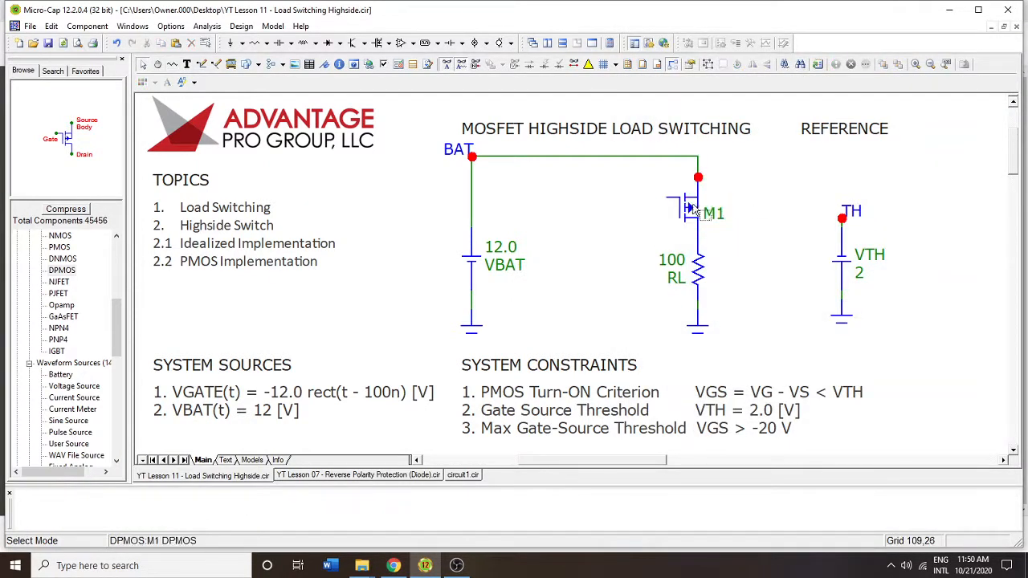
mouse_move(689, 208)
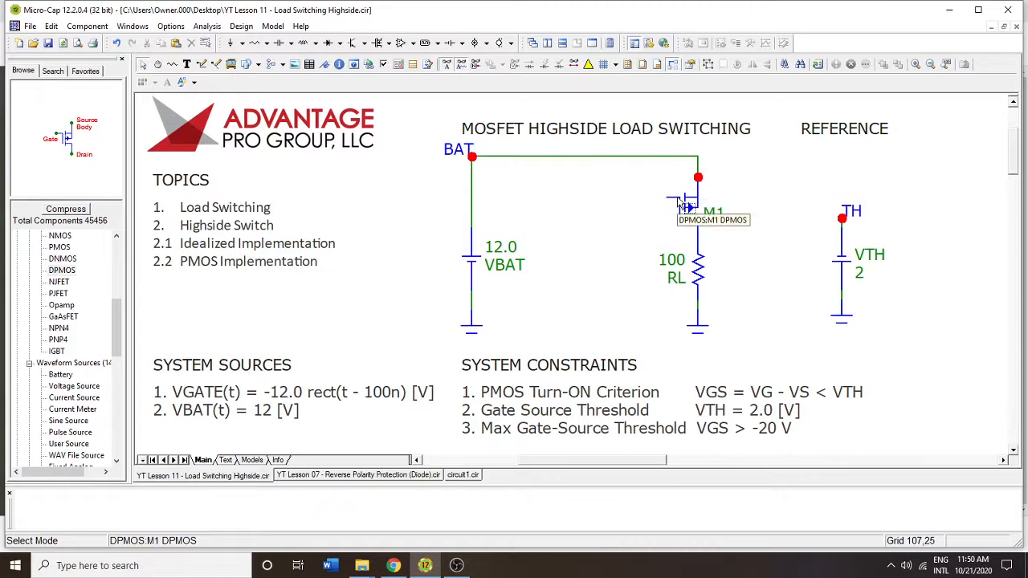
mouse_move(673, 217)
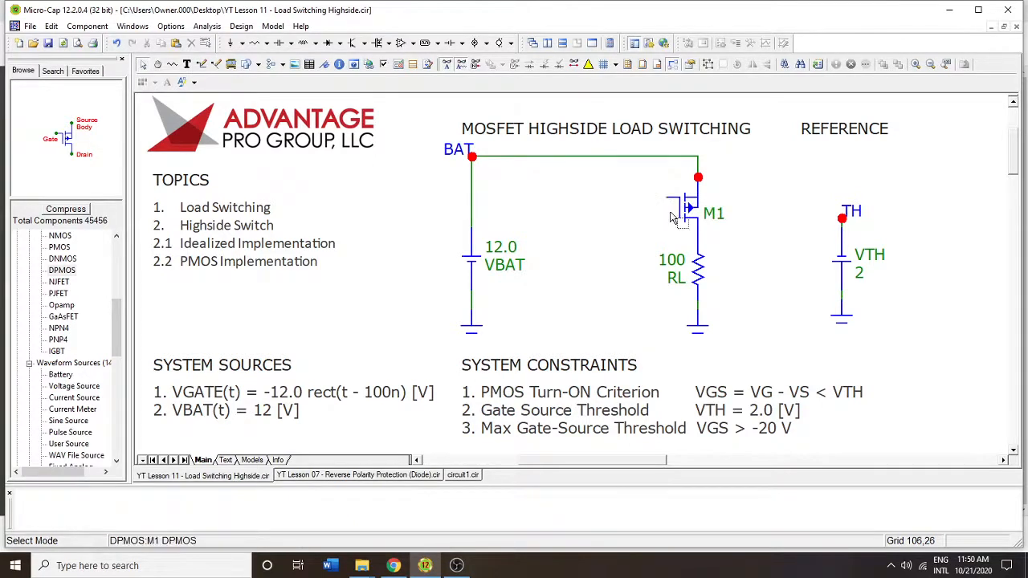
mouse_move(672, 202)
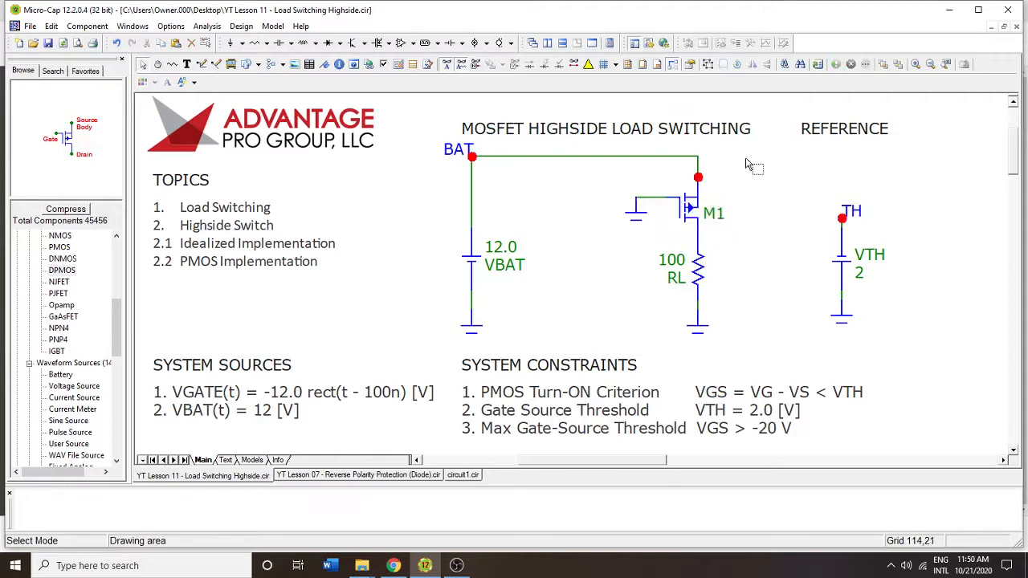
mouse_move(655, 212)
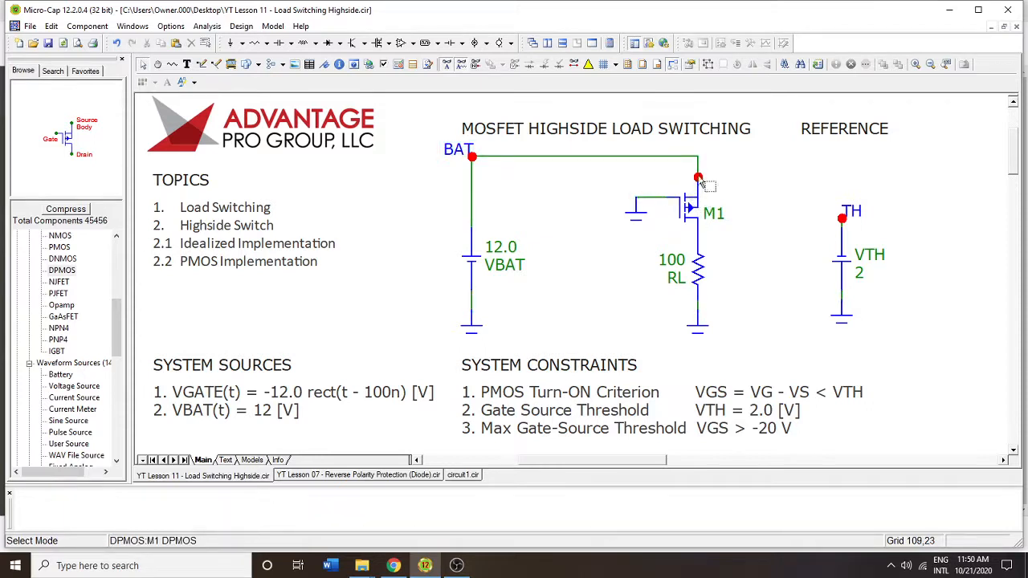
mouse_move(682, 189)
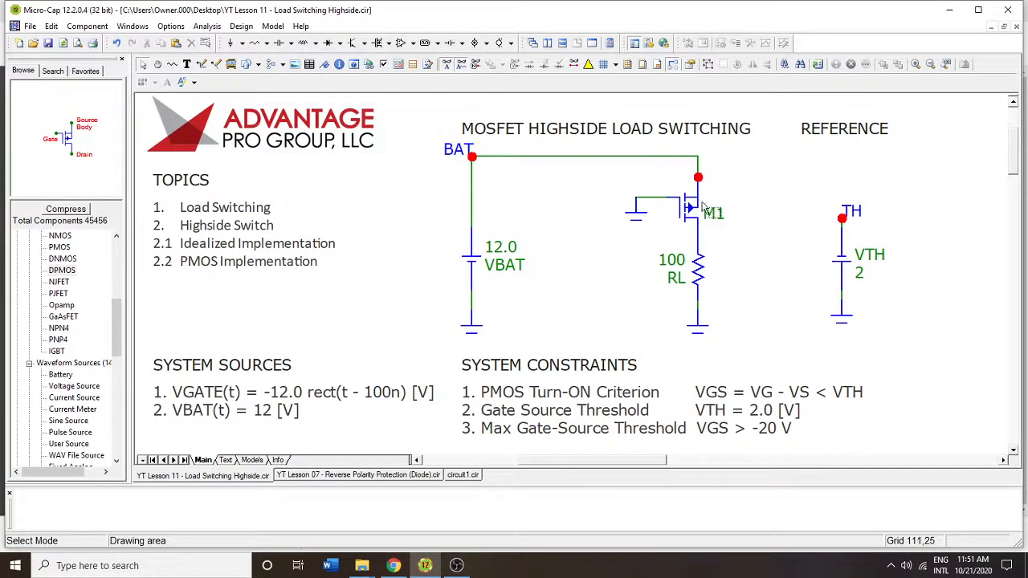
mouse_move(505, 165)
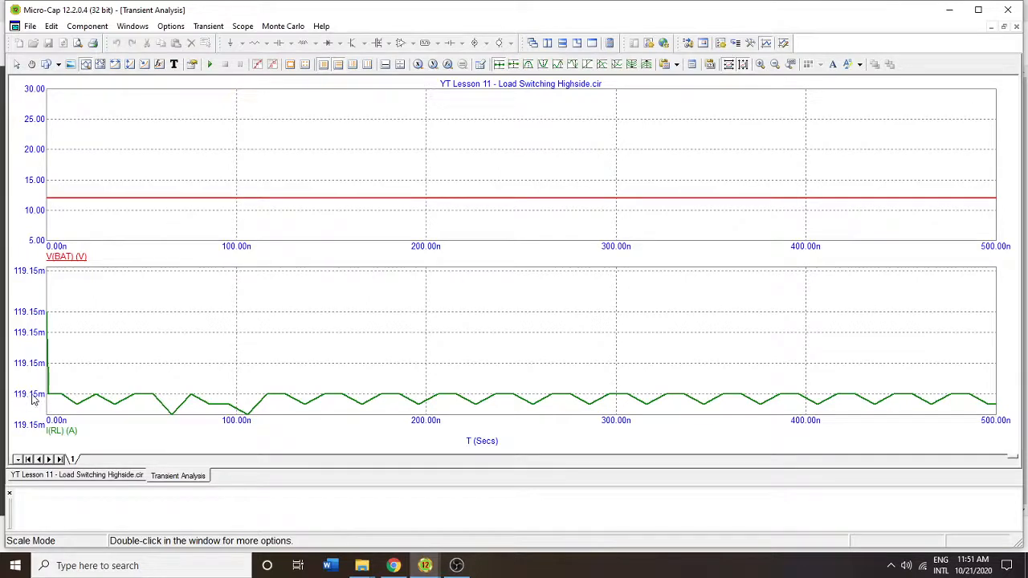
mouse_move(440, 400)
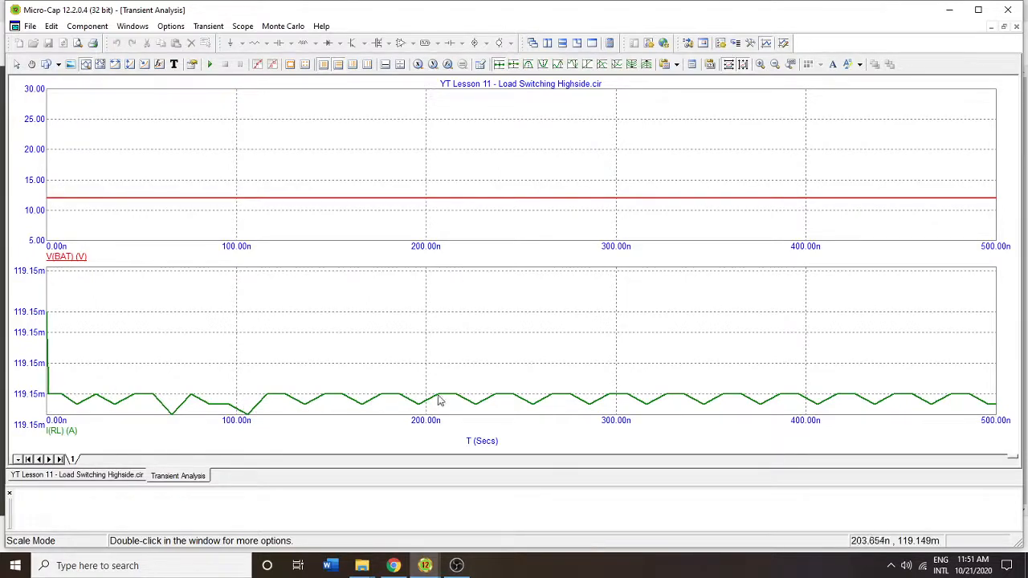
mouse_move(167, 337)
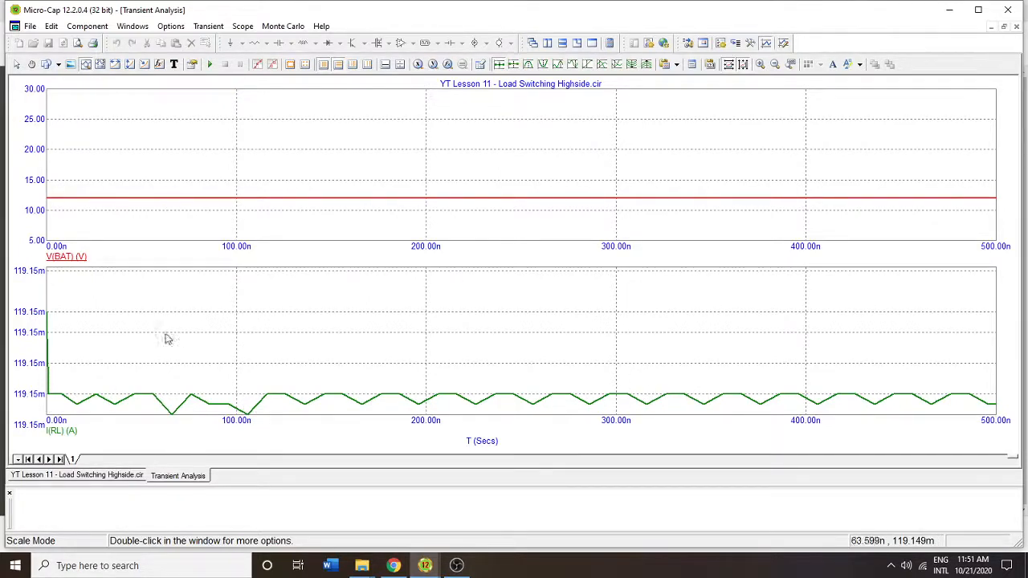
mouse_move(22, 432)
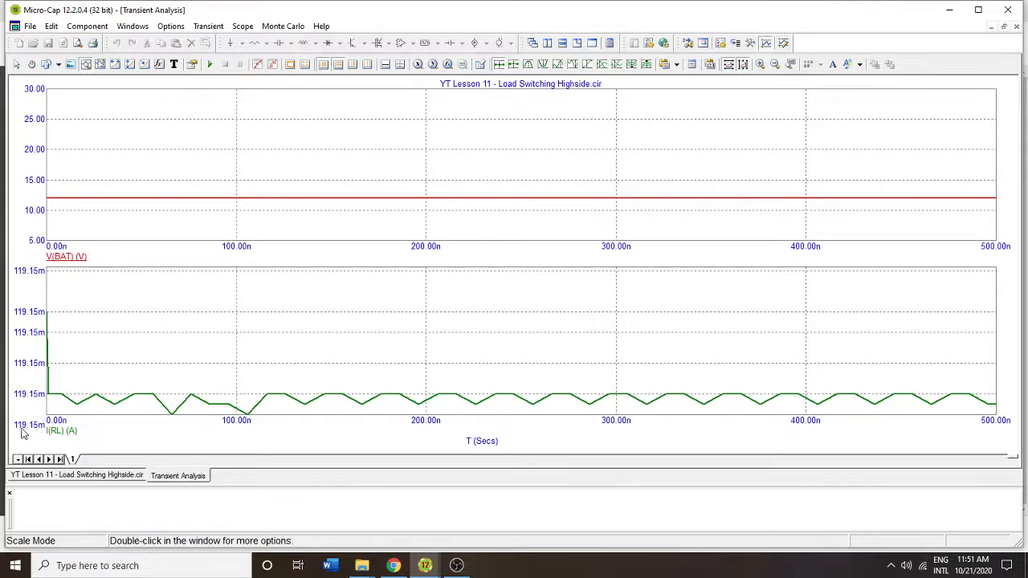
mouse_move(35, 440)
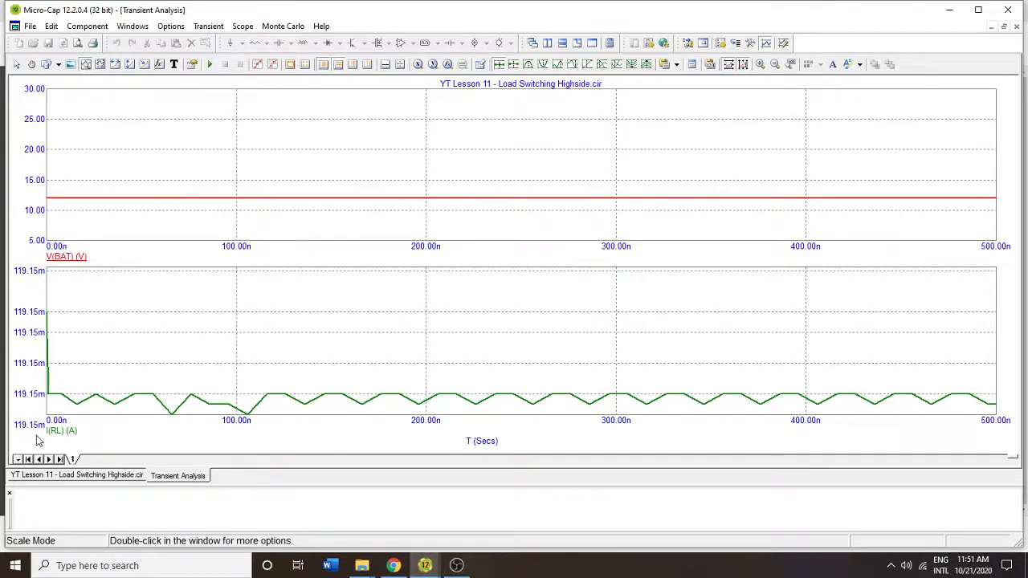
mouse_move(224, 415)
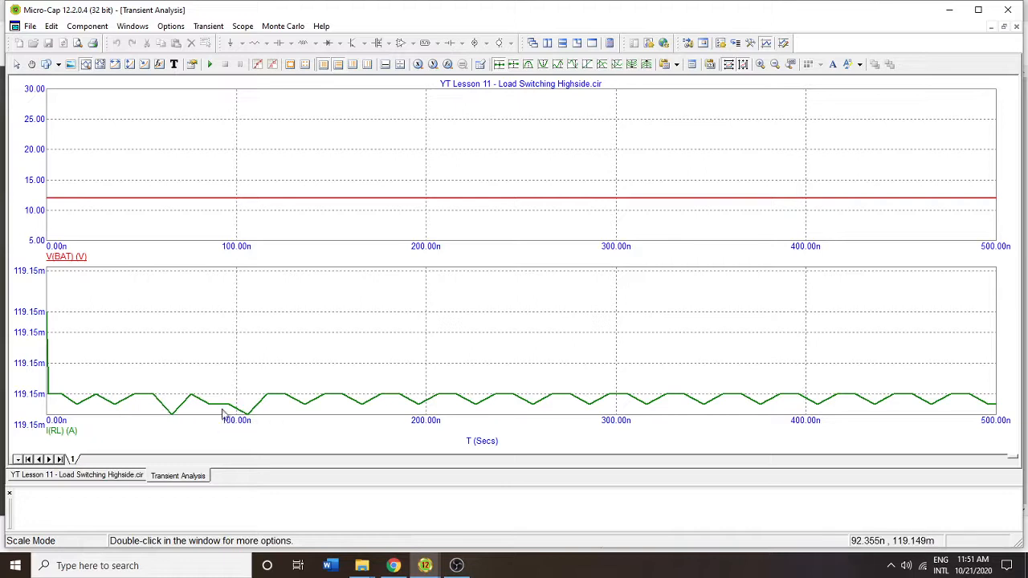
mouse_move(62, 363)
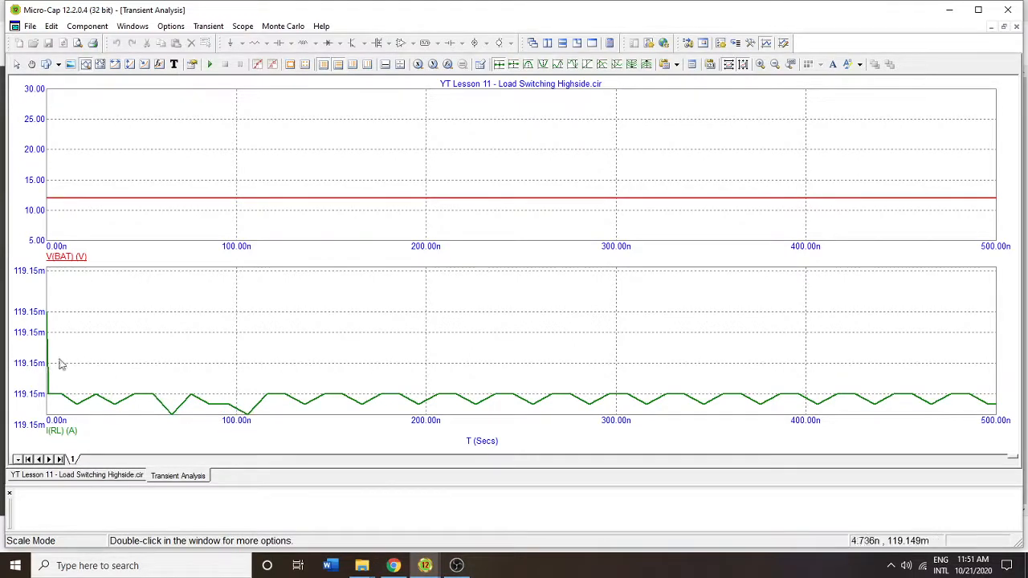
mouse_move(810, 209)
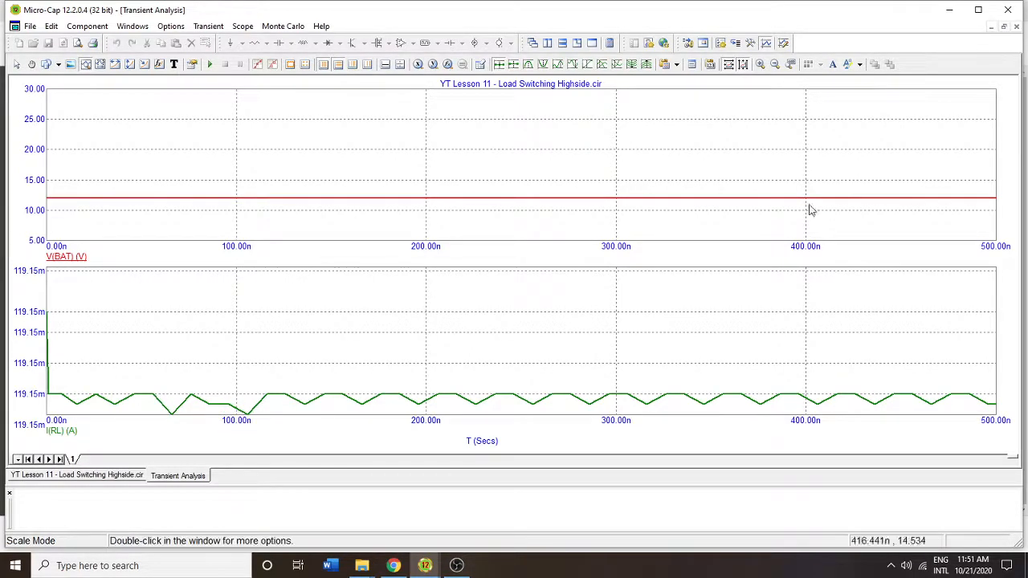
mouse_move(590, 410)
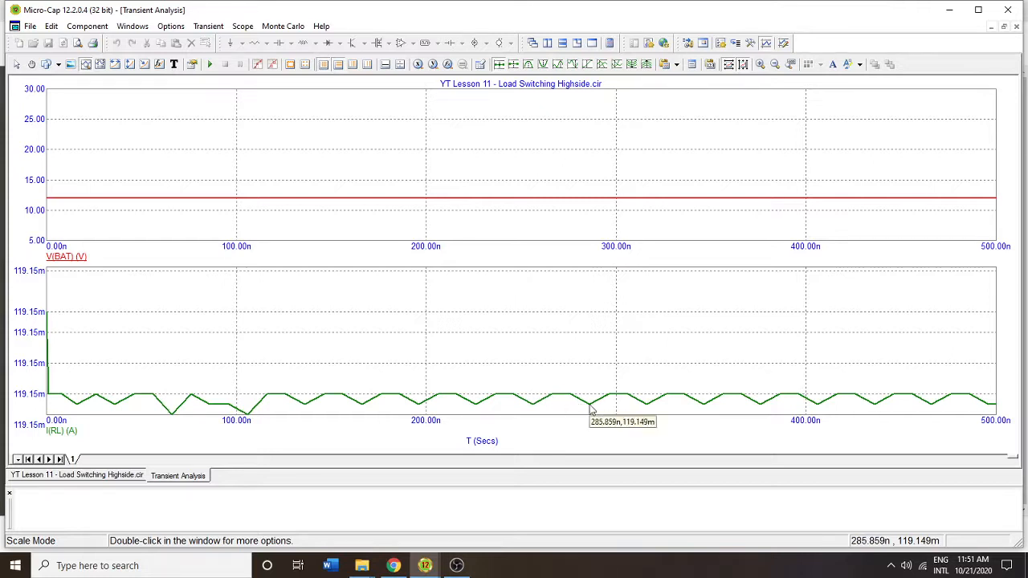
mouse_move(696, 398)
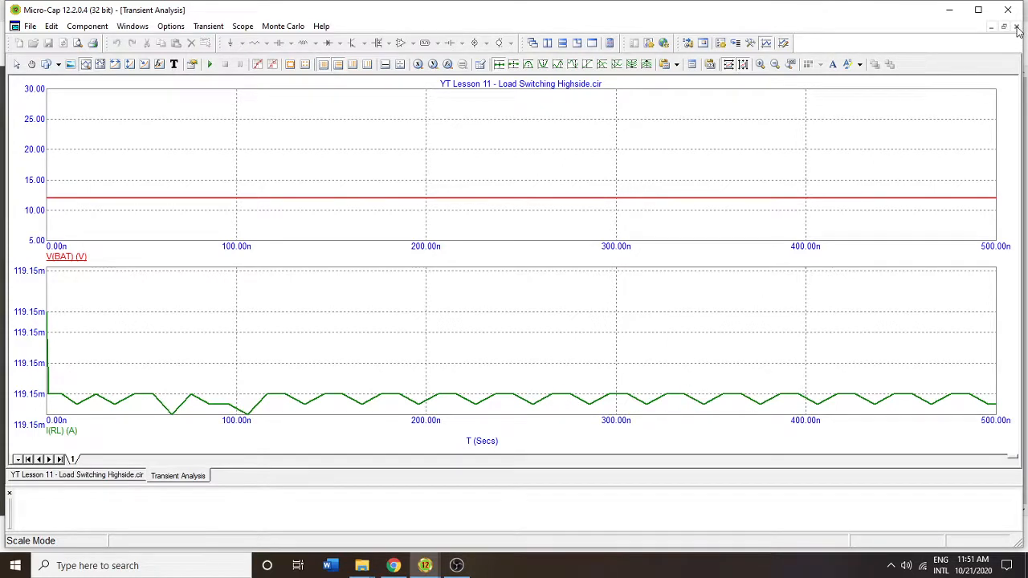
mouse_move(1002, 25)
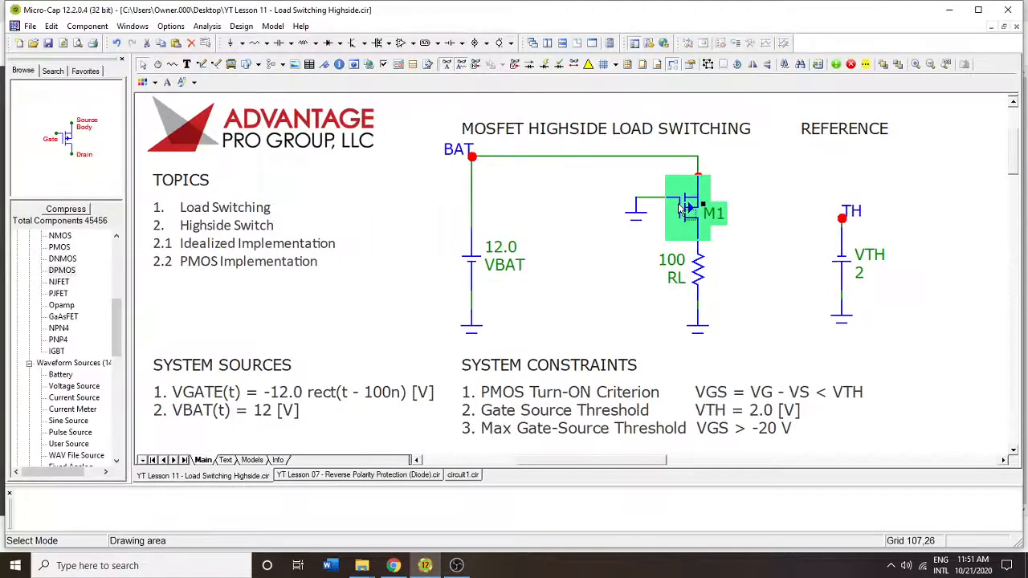
double_click(689, 205)
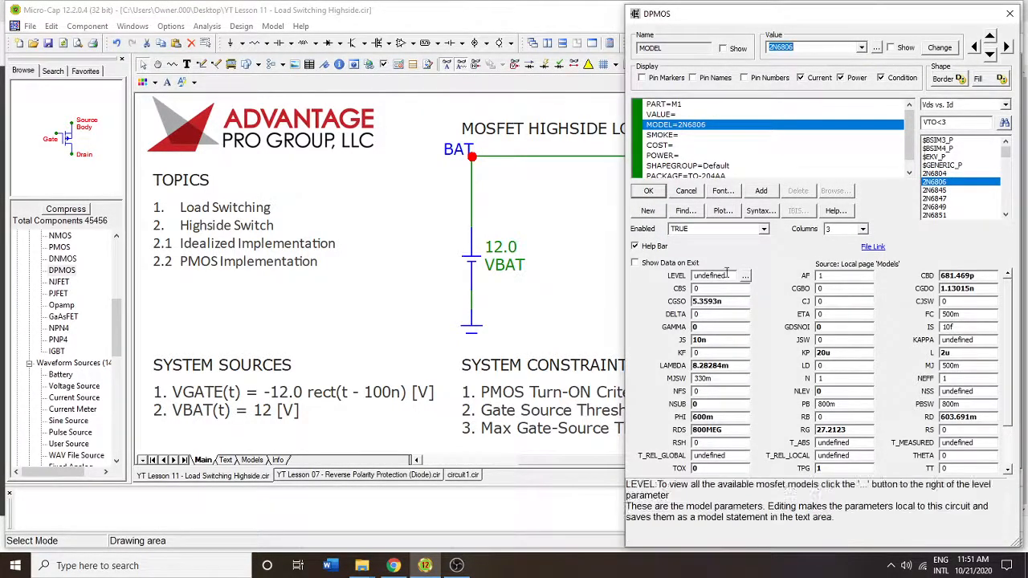
click(745, 276)
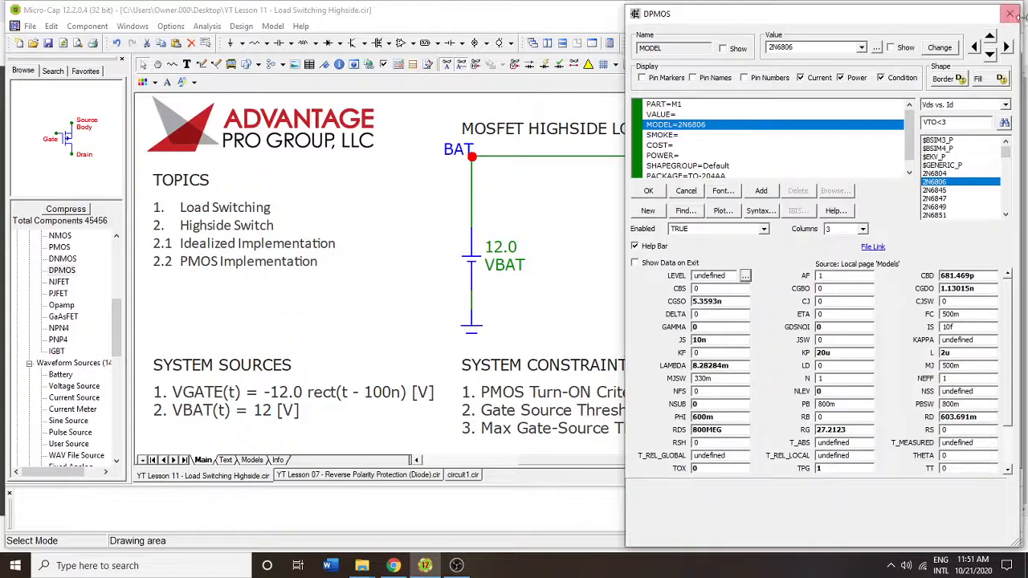
click(1010, 13)
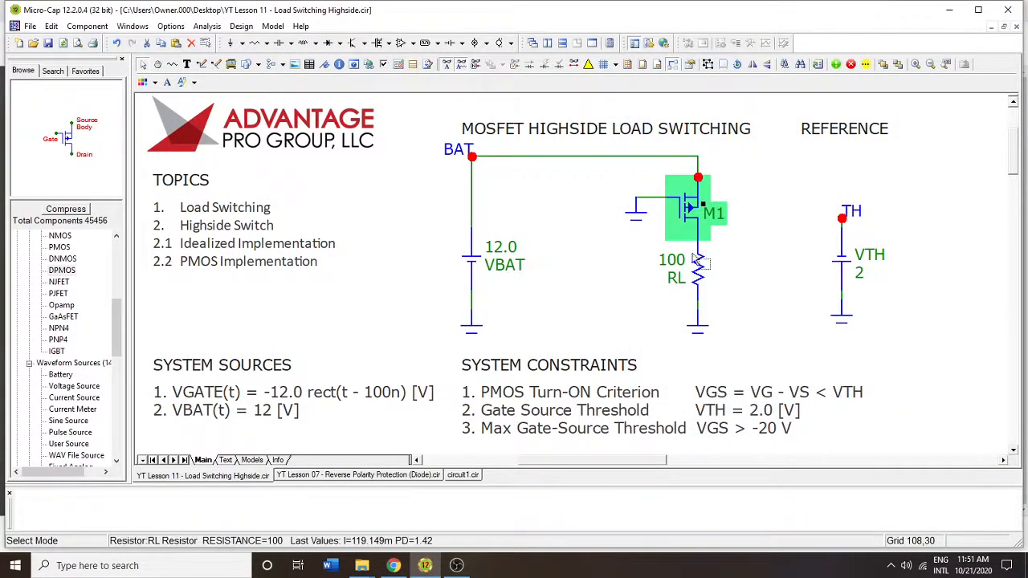
click(726, 176)
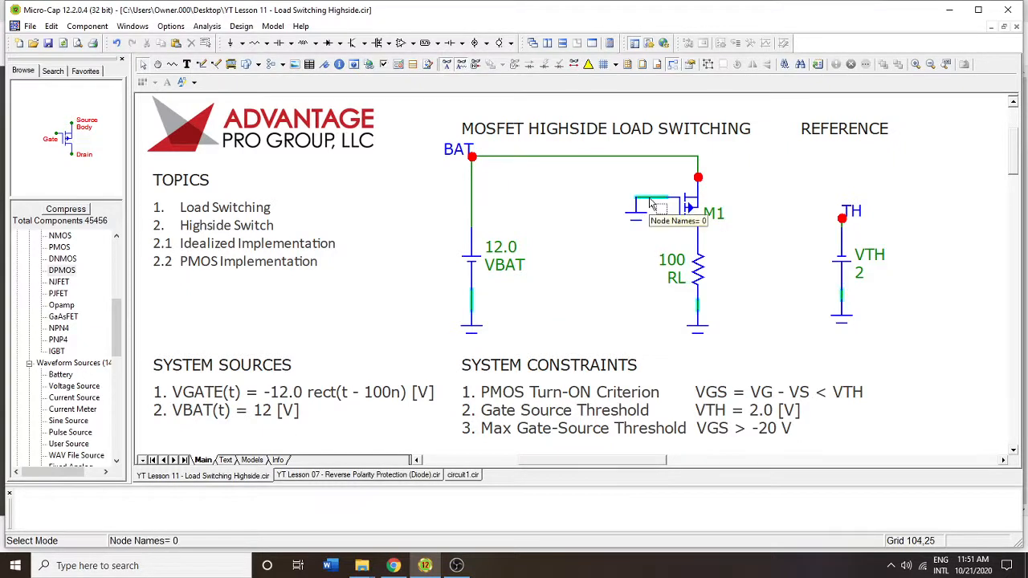
click(639, 212)
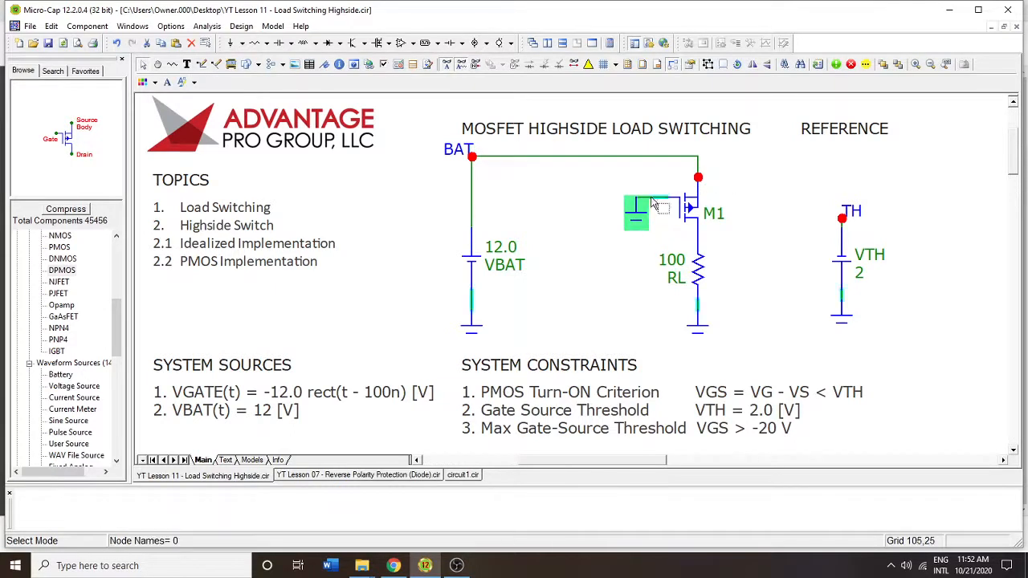
Rerun the transient analysis to regenerate the V(BAT) and I(RL) plots
click(482, 168)
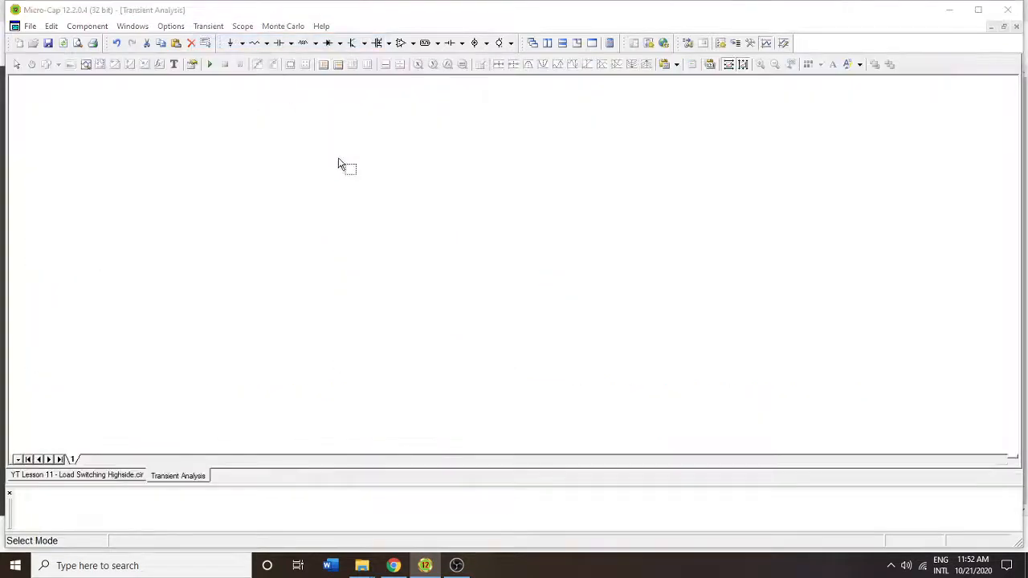
click(208, 42)
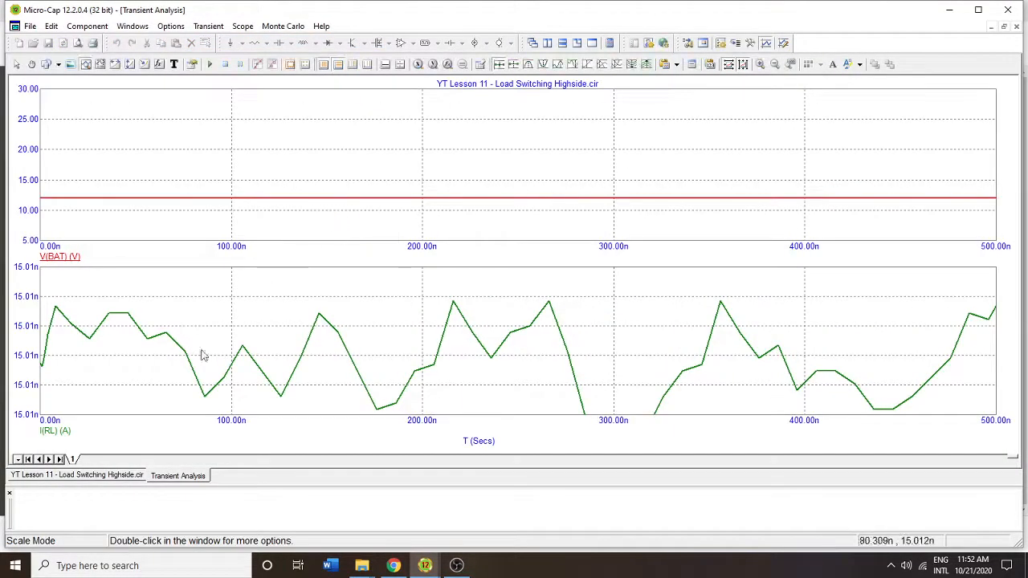
mouse_move(23, 319)
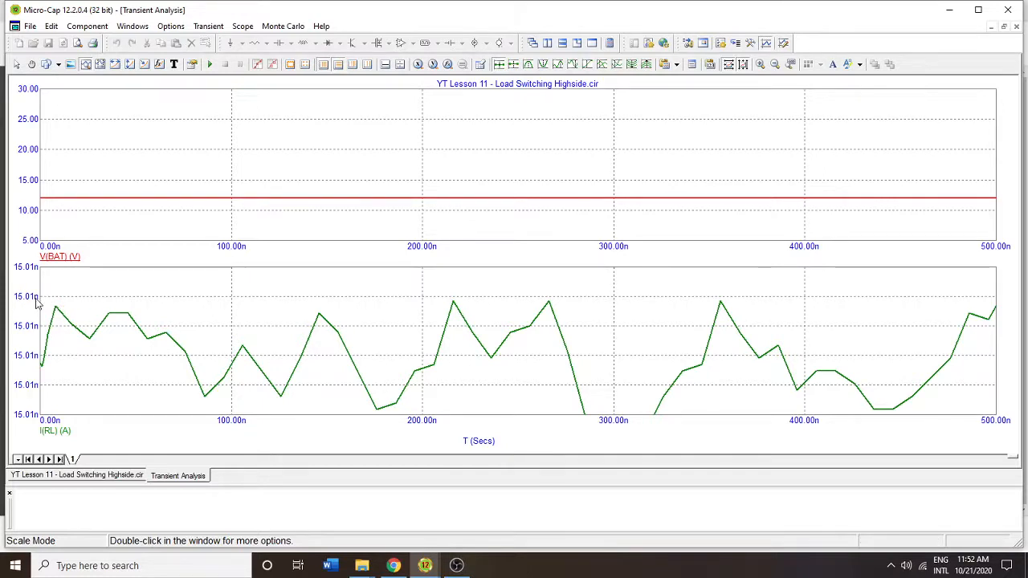
mouse_move(341, 357)
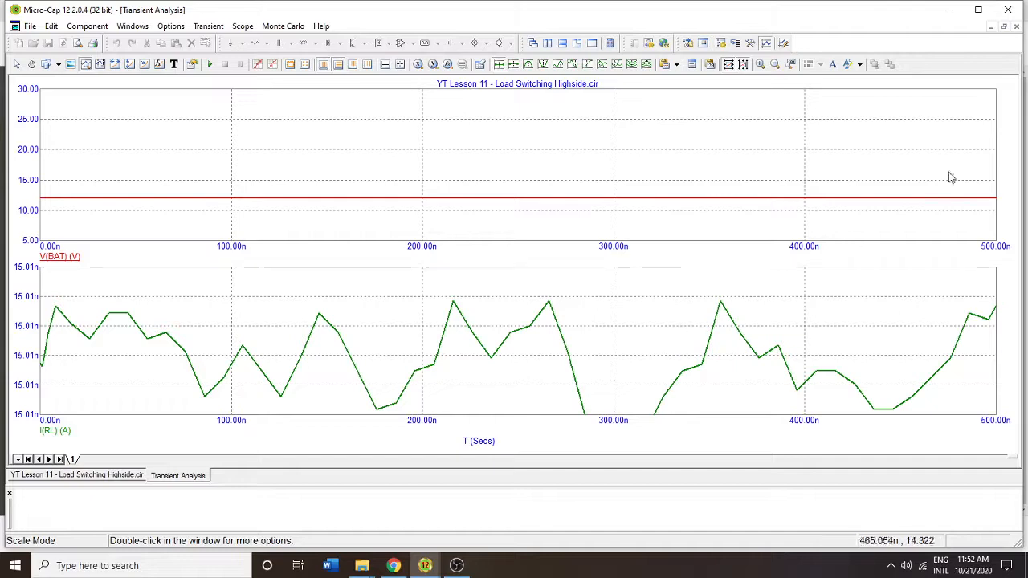
Set gate source V1 to a pulse with TD=100n and TR=TF=25n and confirm it
click(77, 476)
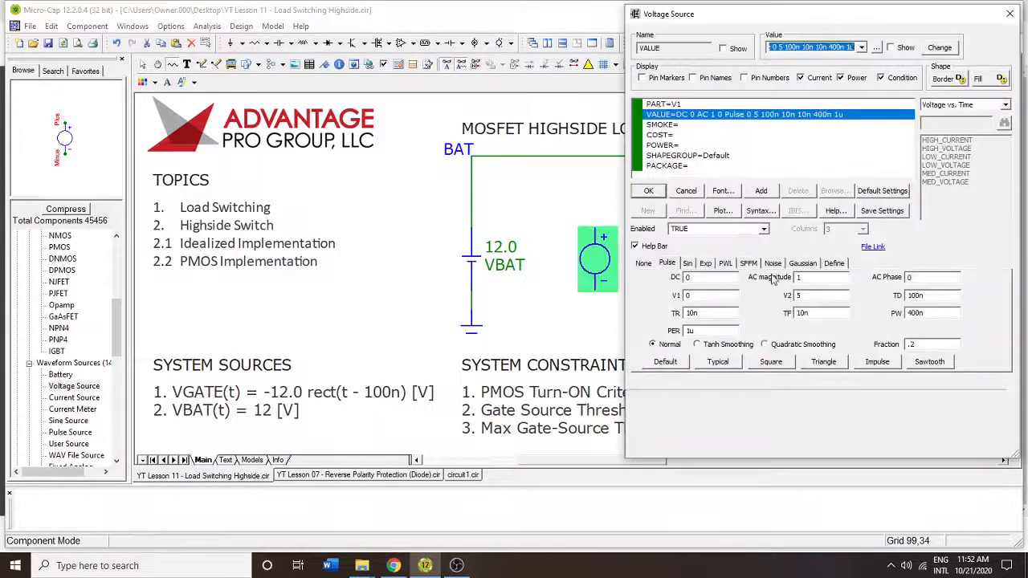
click(710, 295)
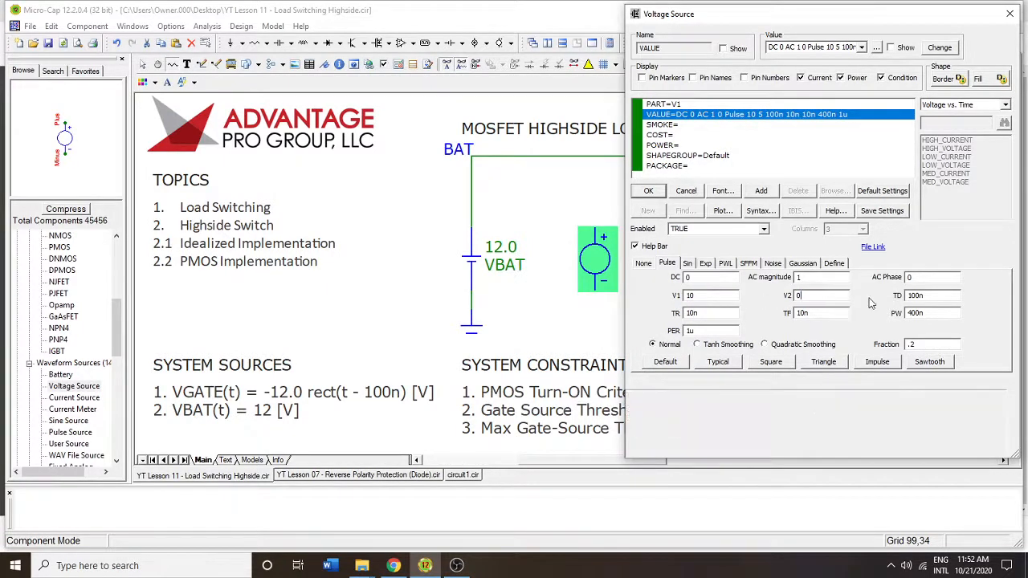
mouse_move(761, 300)
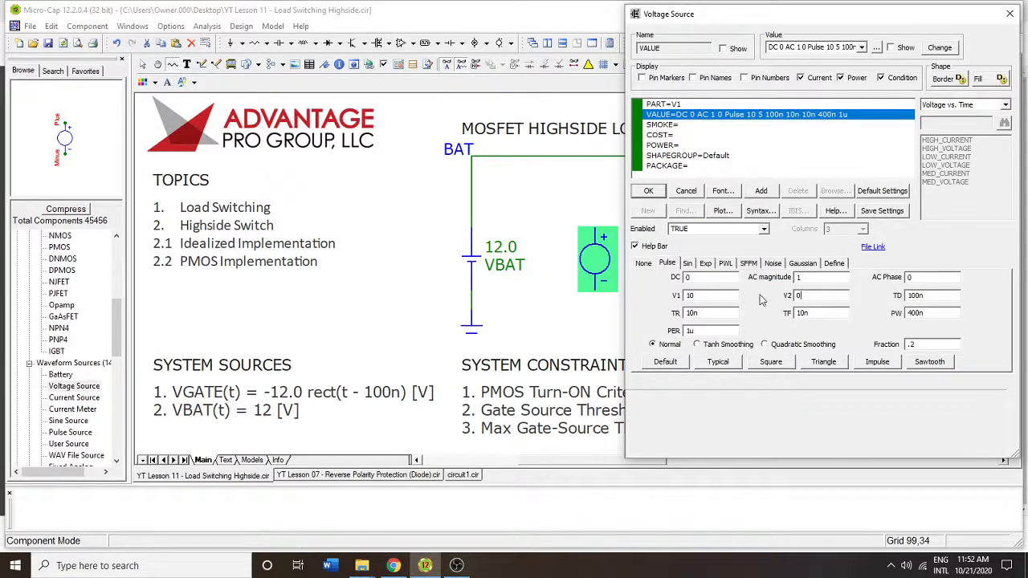
mouse_move(818, 308)
text(25n)
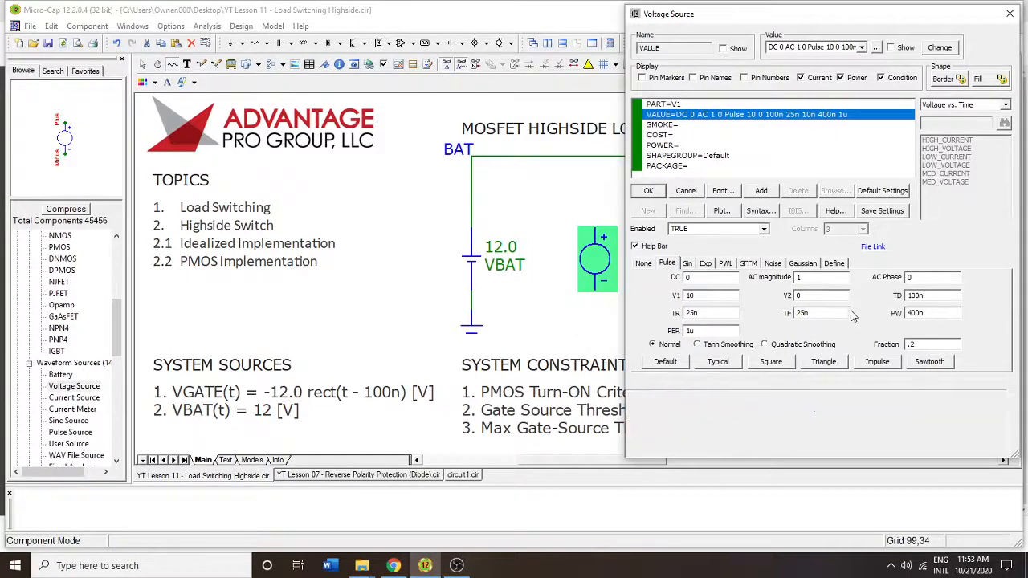
click(931, 313)
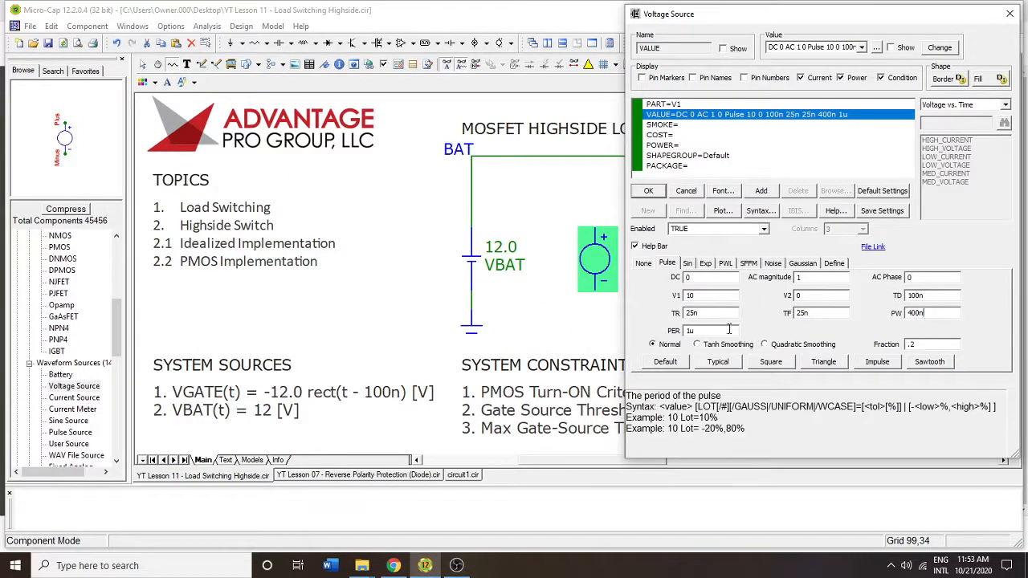
mouse_move(883, 302)
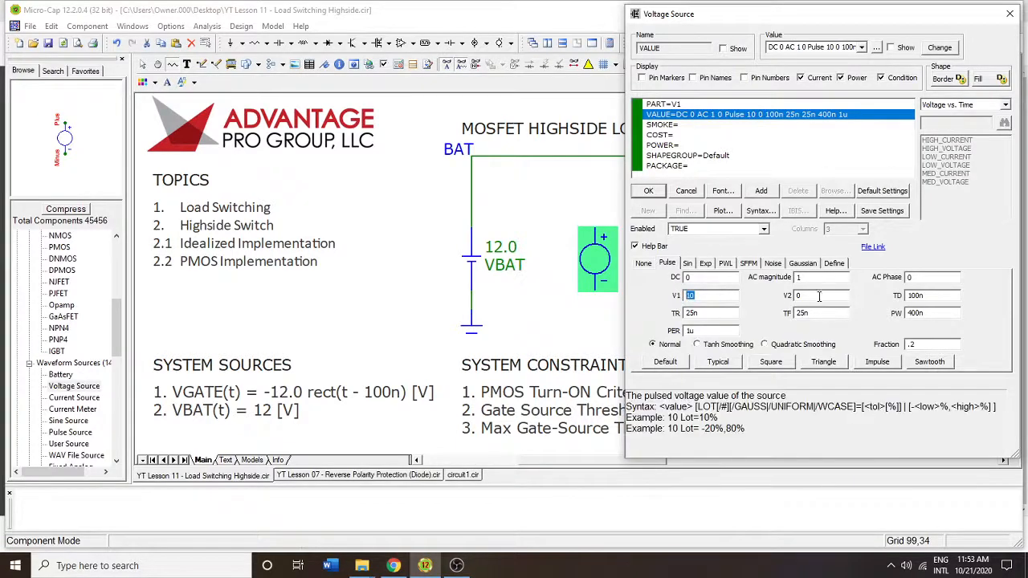
click(819, 295)
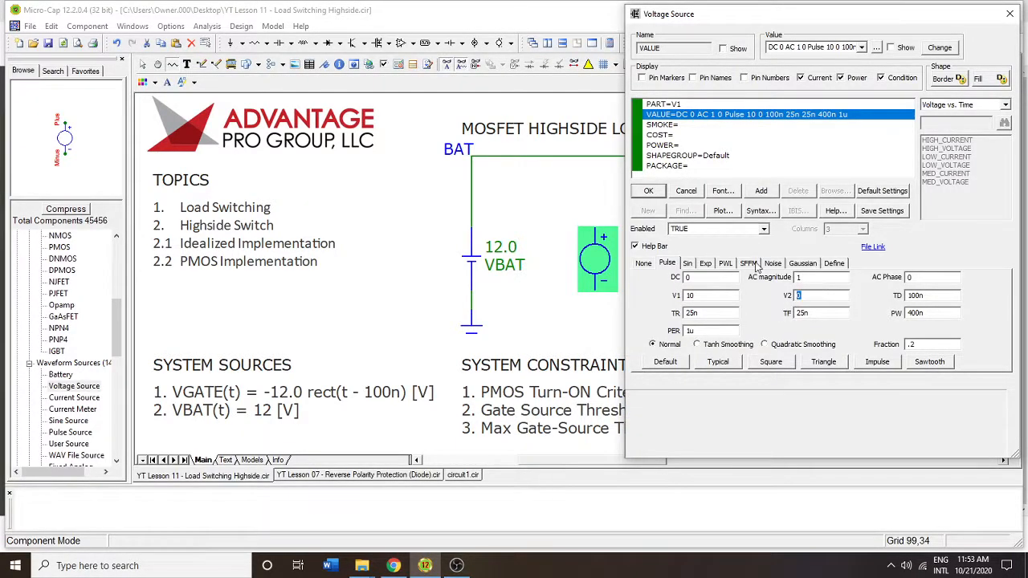
click(648, 190)
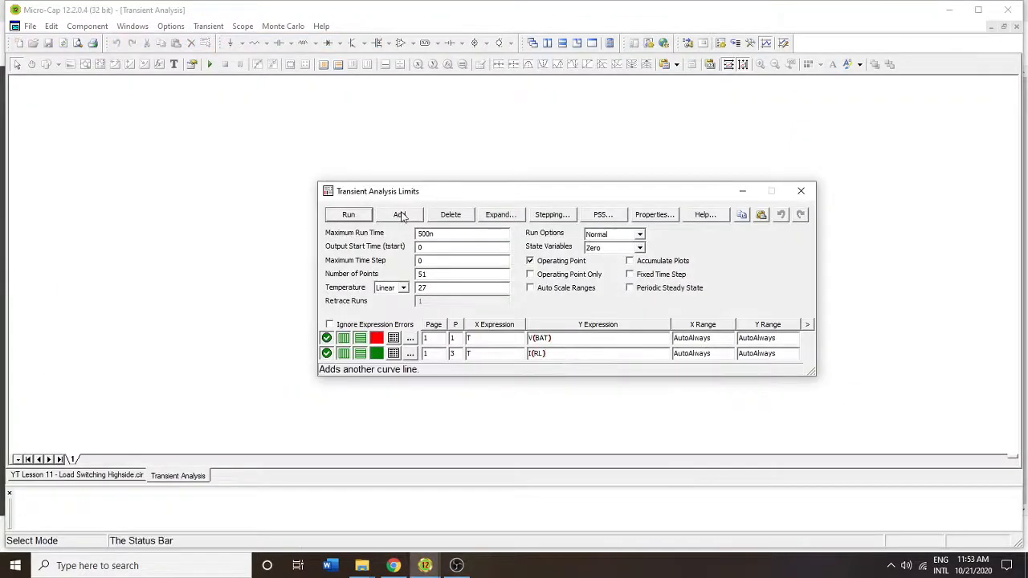
Add a third curve V(GATE) with its plot group and confirm the gate wire name GATE
click(398, 215)
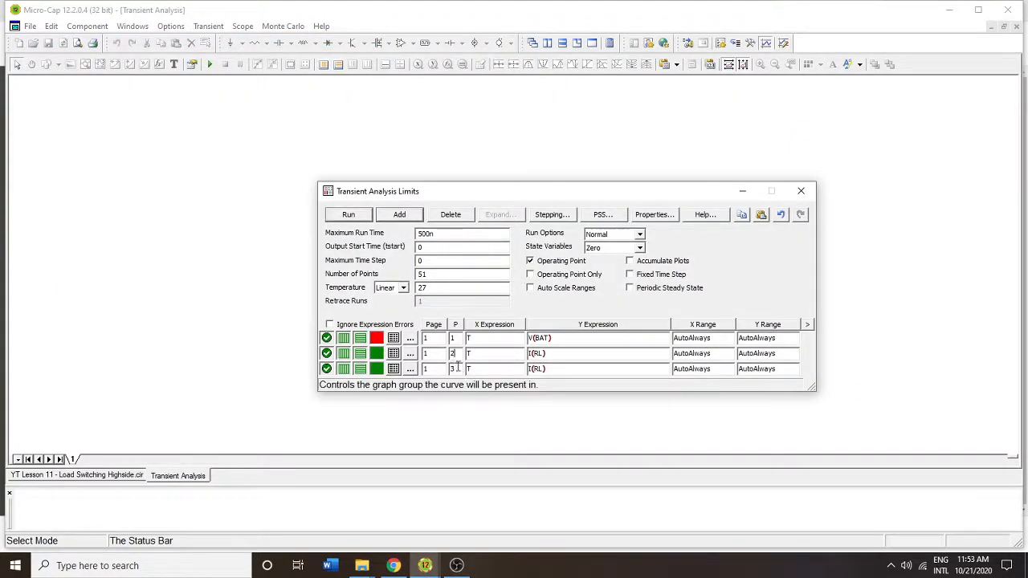
click(537, 367)
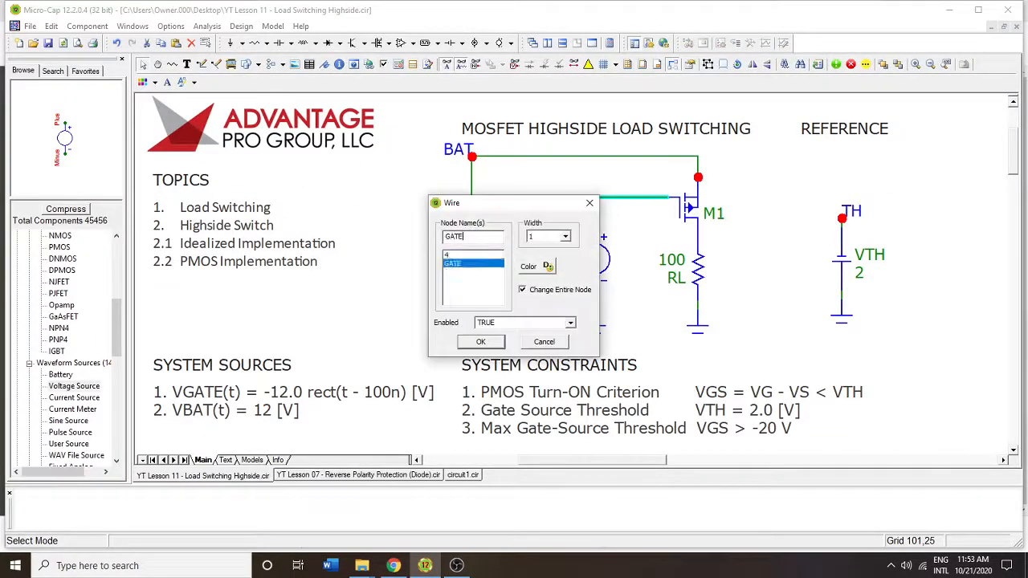
click(207, 25)
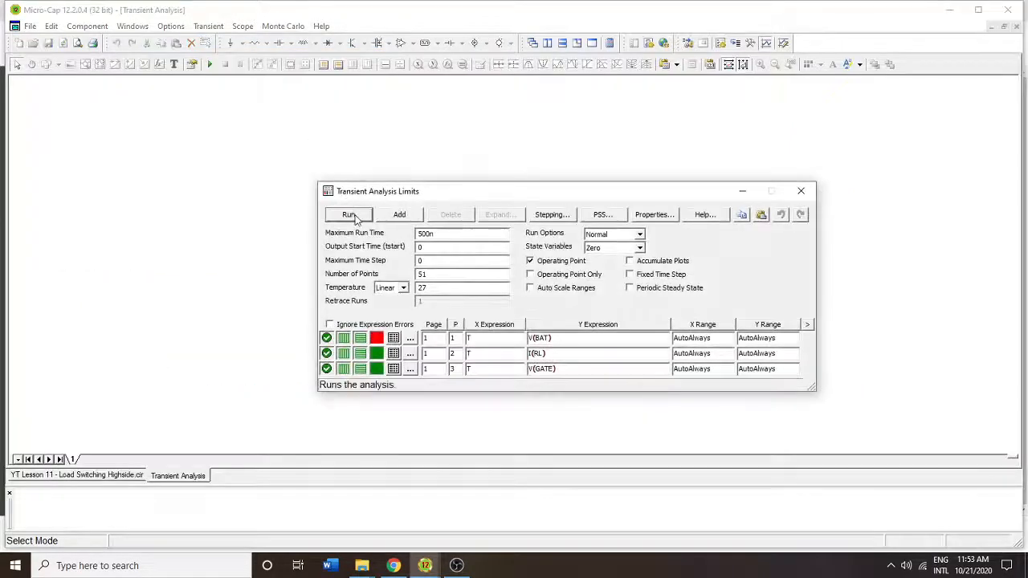
click(348, 215)
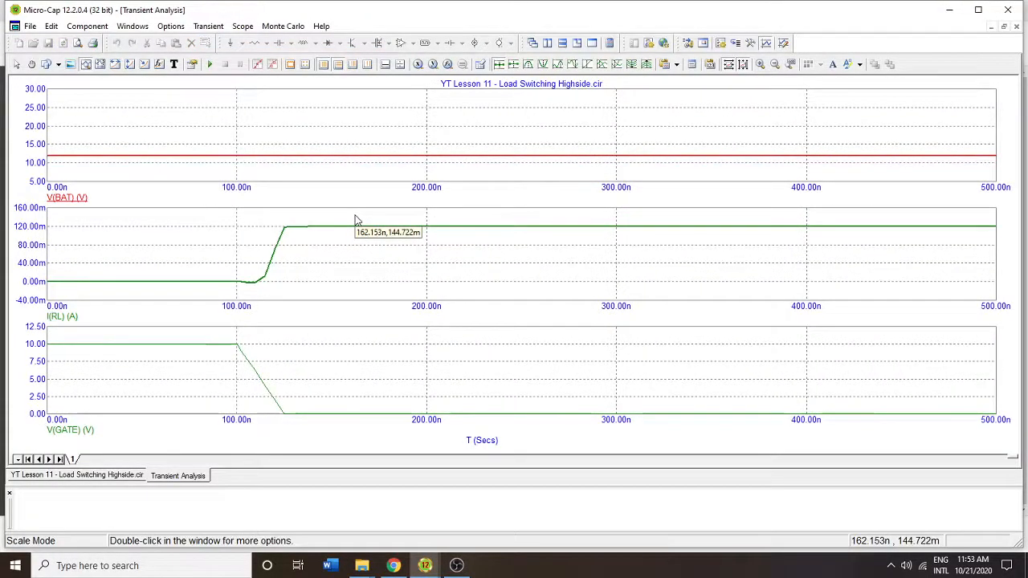
click(209, 26)
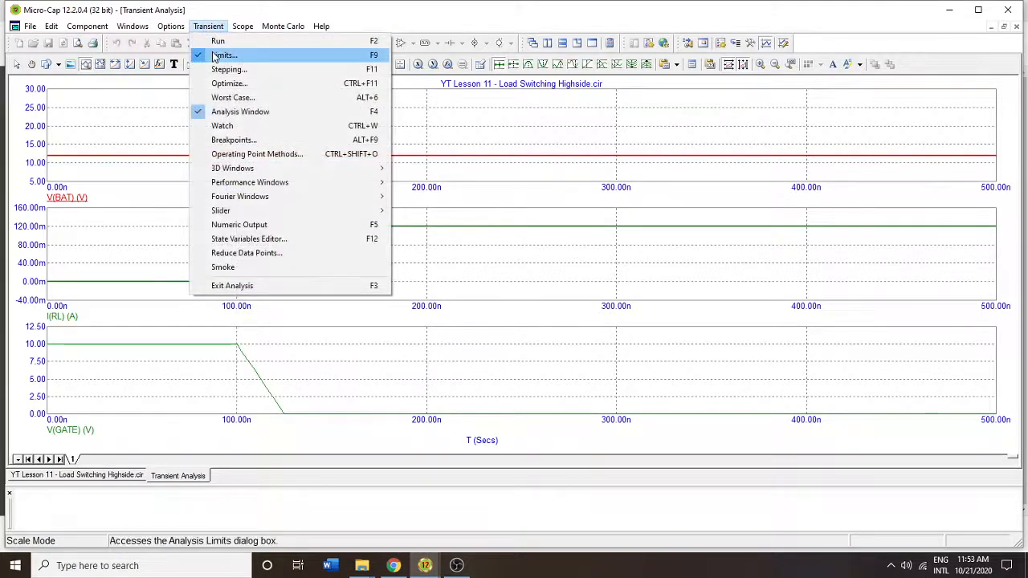
click(225, 55)
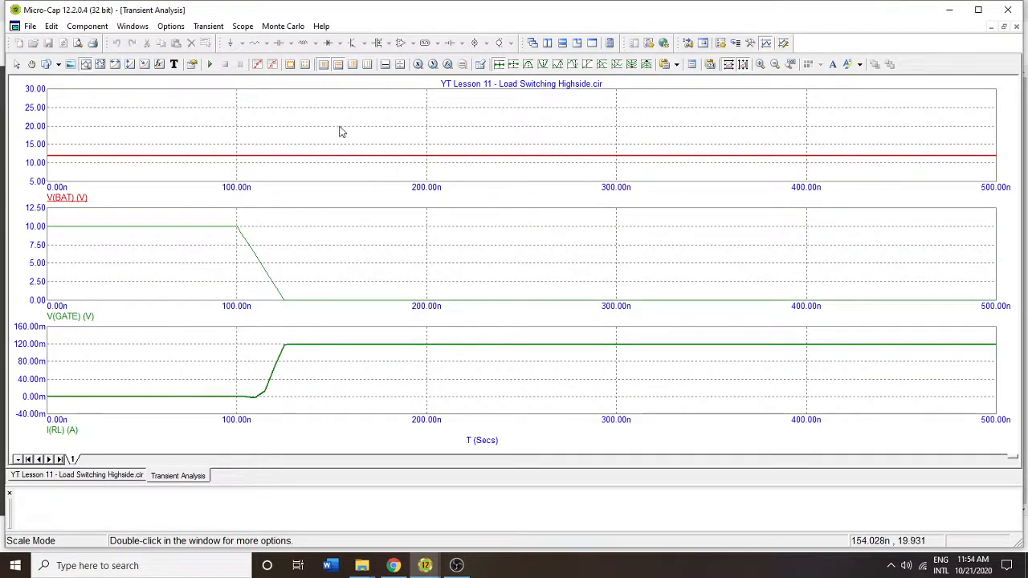
mouse_move(58, 232)
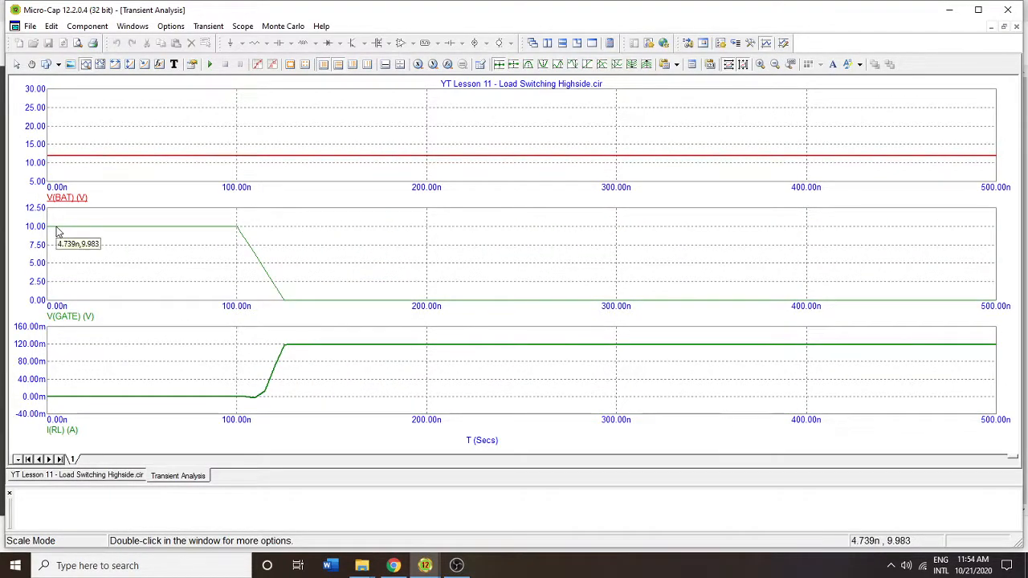
mouse_move(207, 232)
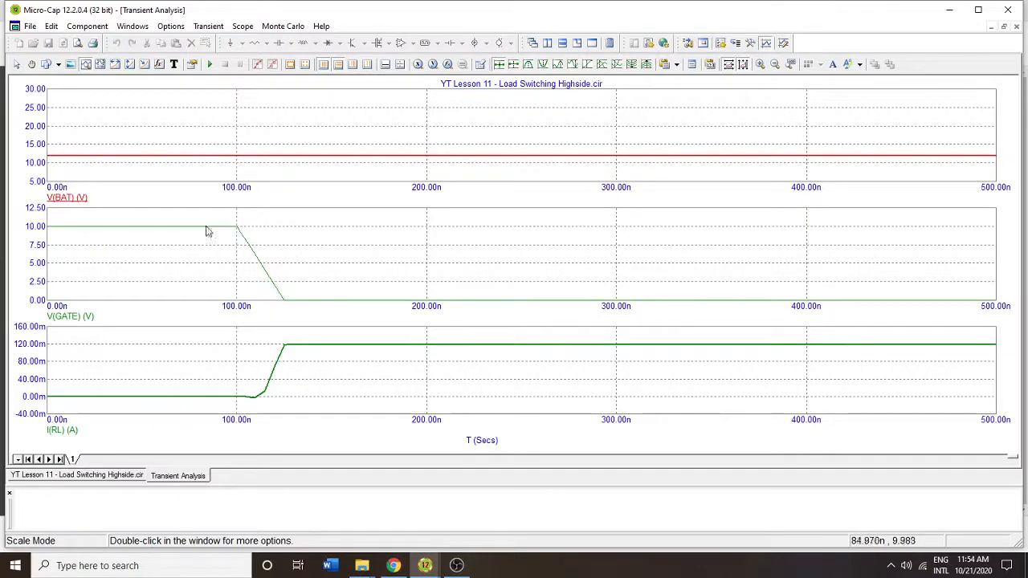
mouse_move(83, 404)
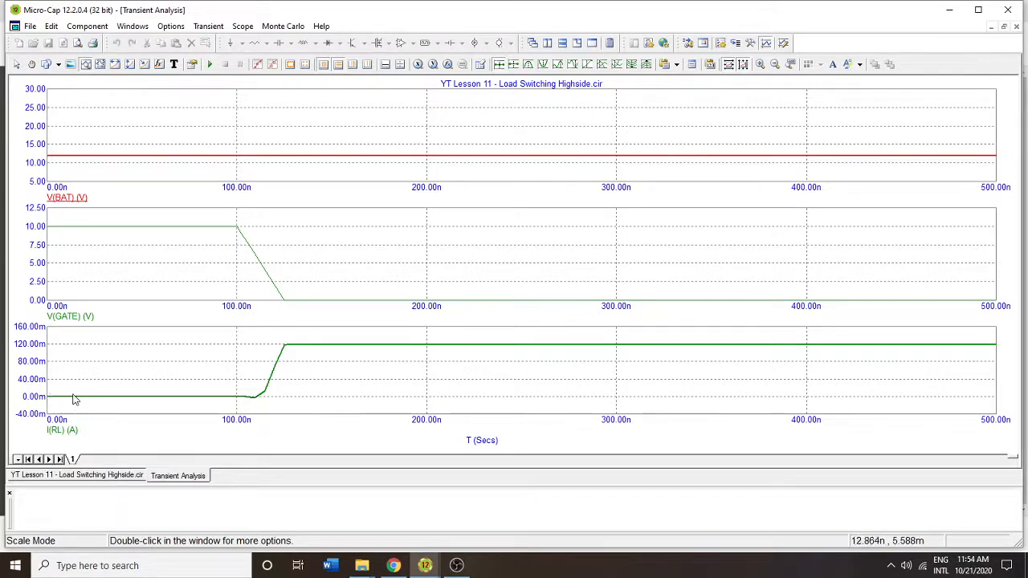
mouse_move(348, 348)
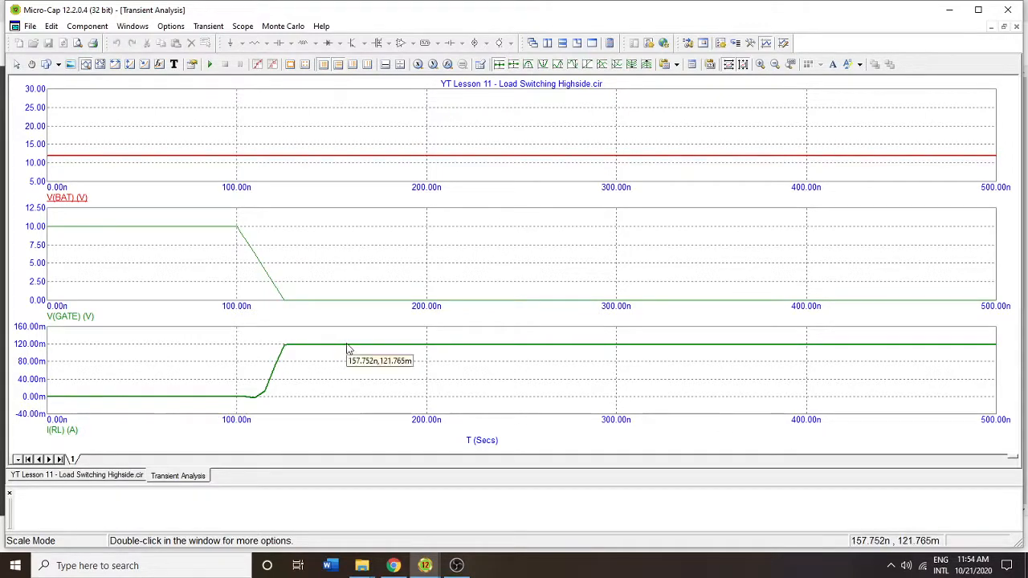
mouse_move(345, 350)
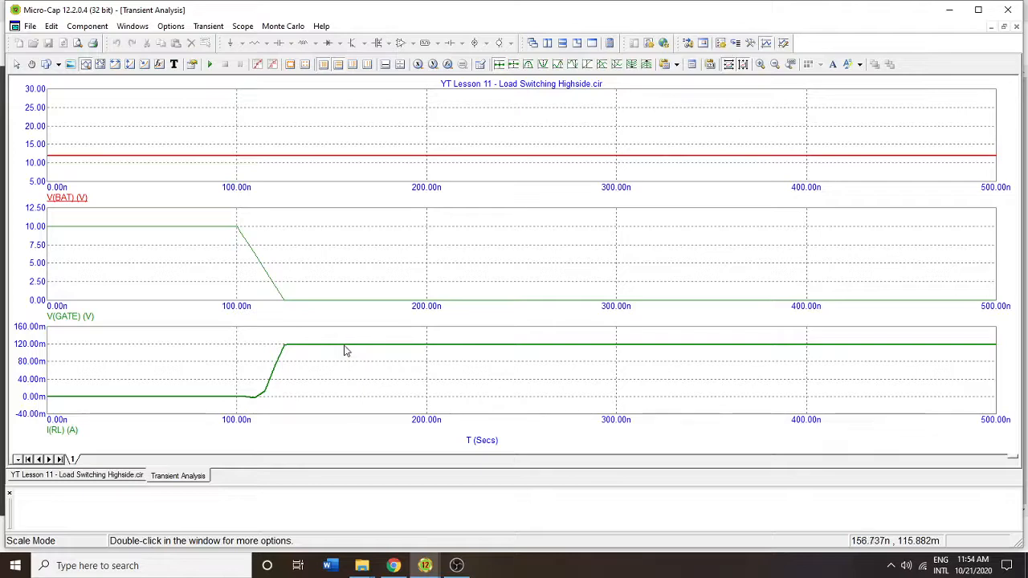
mouse_move(321, 353)
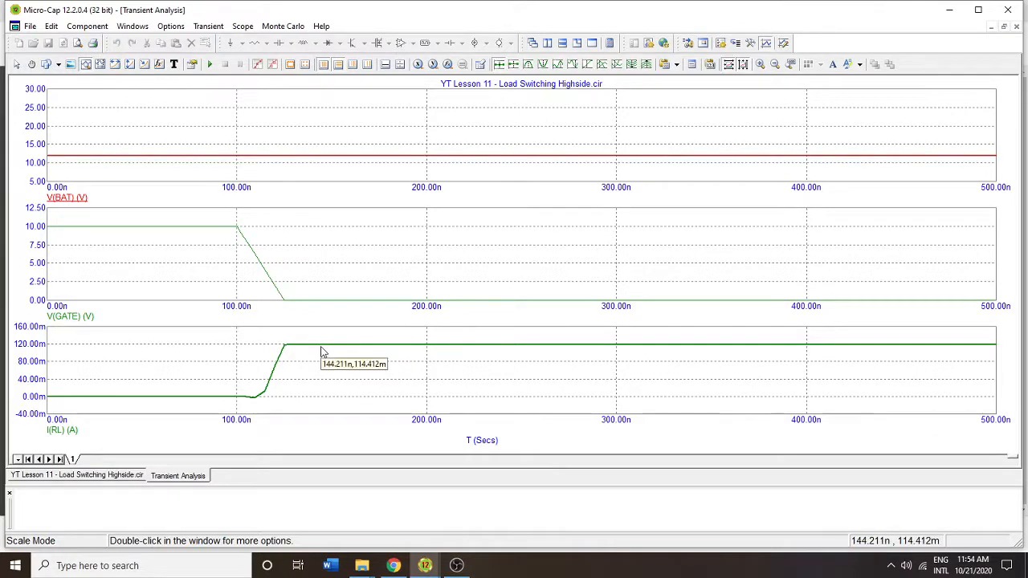
mouse_move(185, 208)
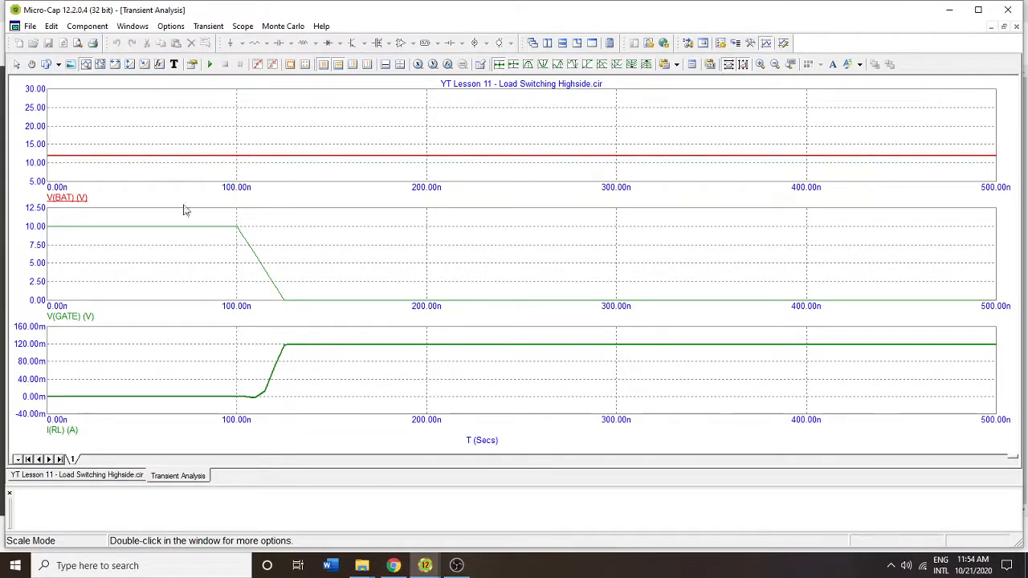
mouse_move(186, 218)
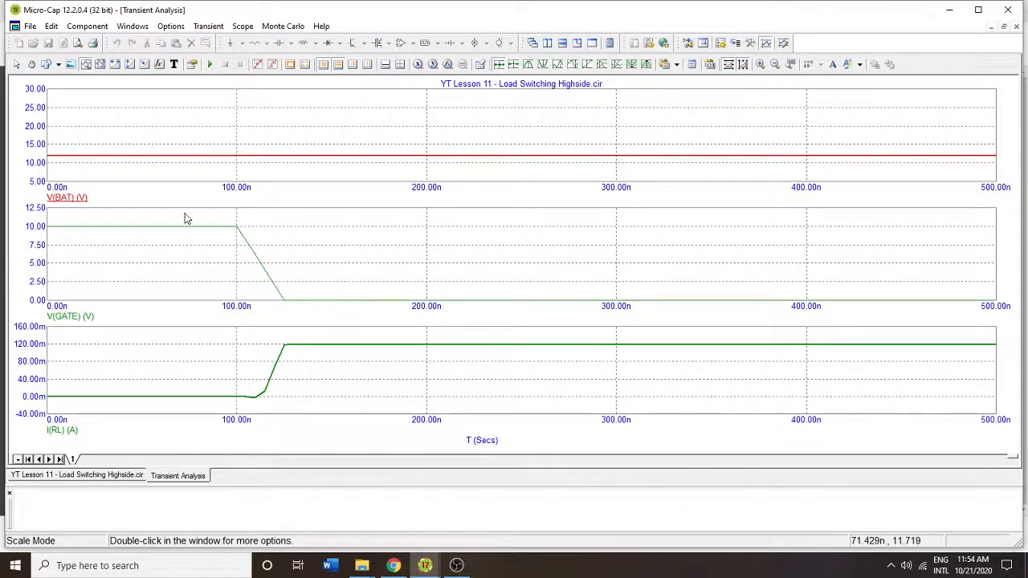
mouse_move(334, 303)
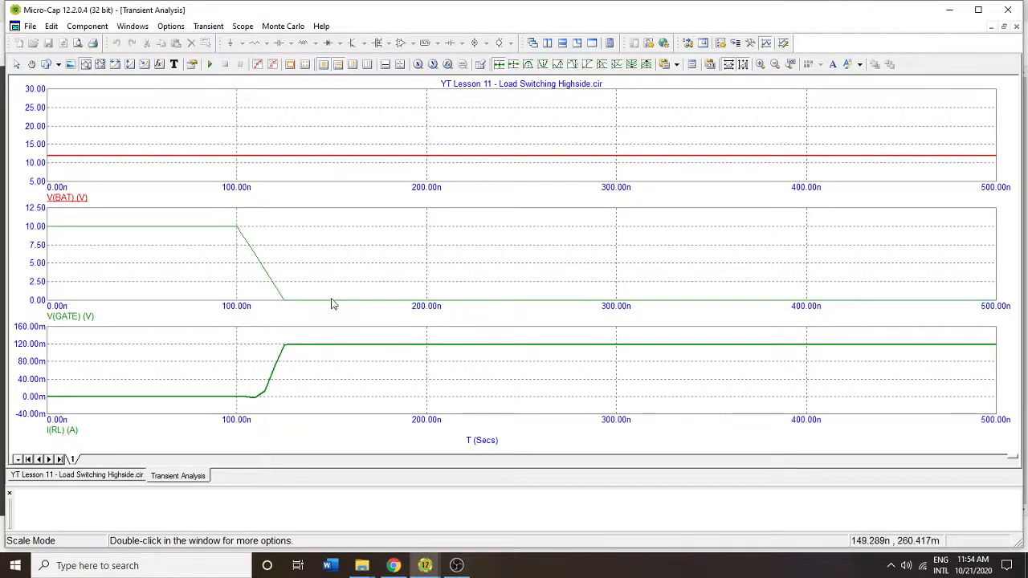
In plot Properties, set a thicker line width for the load current curve and then for all curves
click(209, 26)
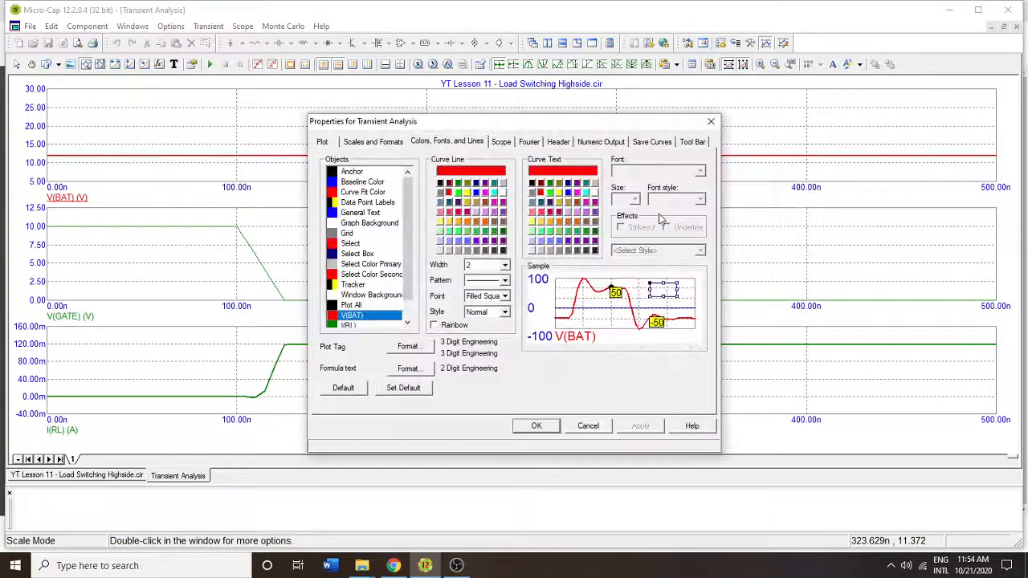
click(350, 305)
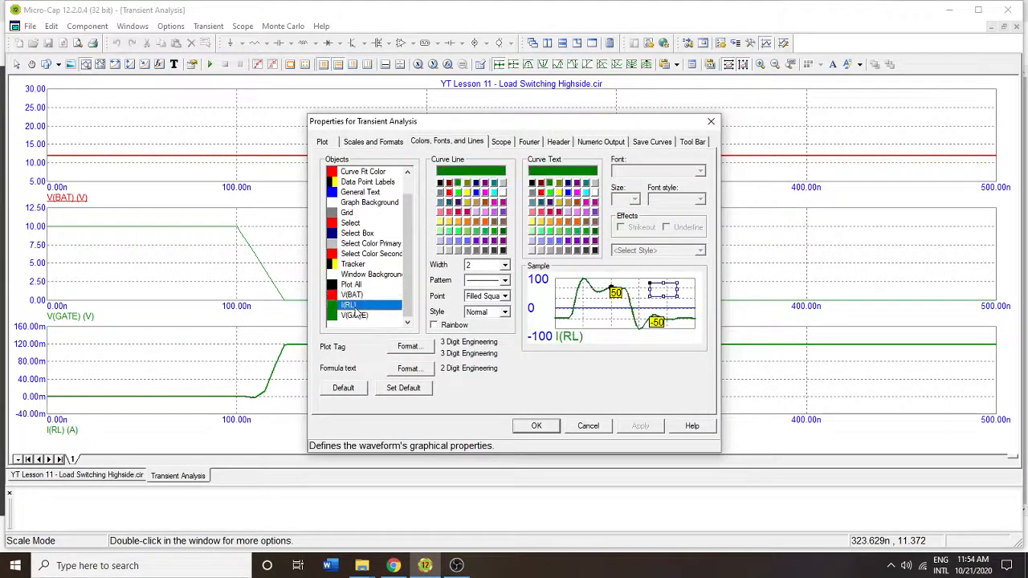
click(505, 265)
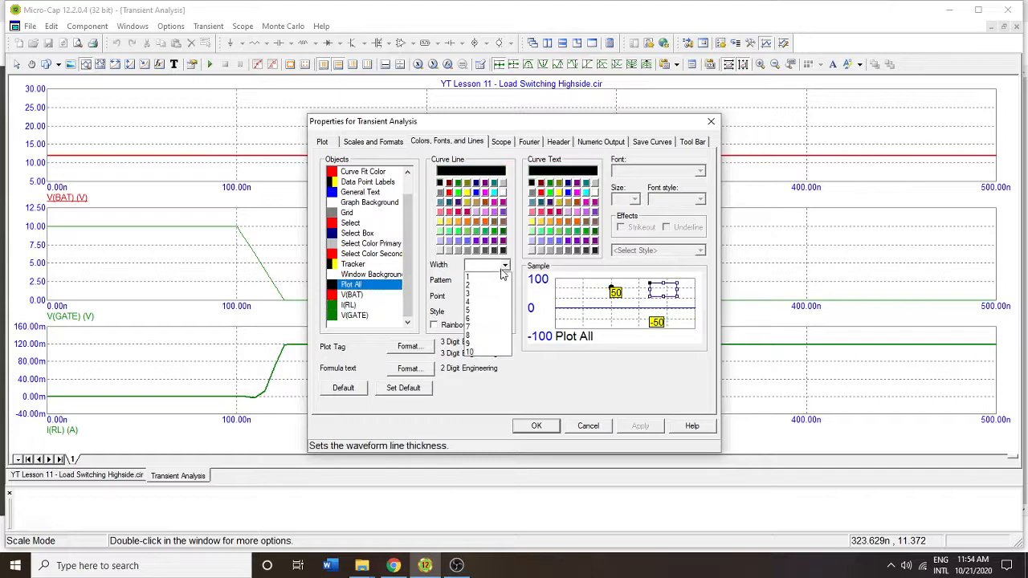
click(471, 276)
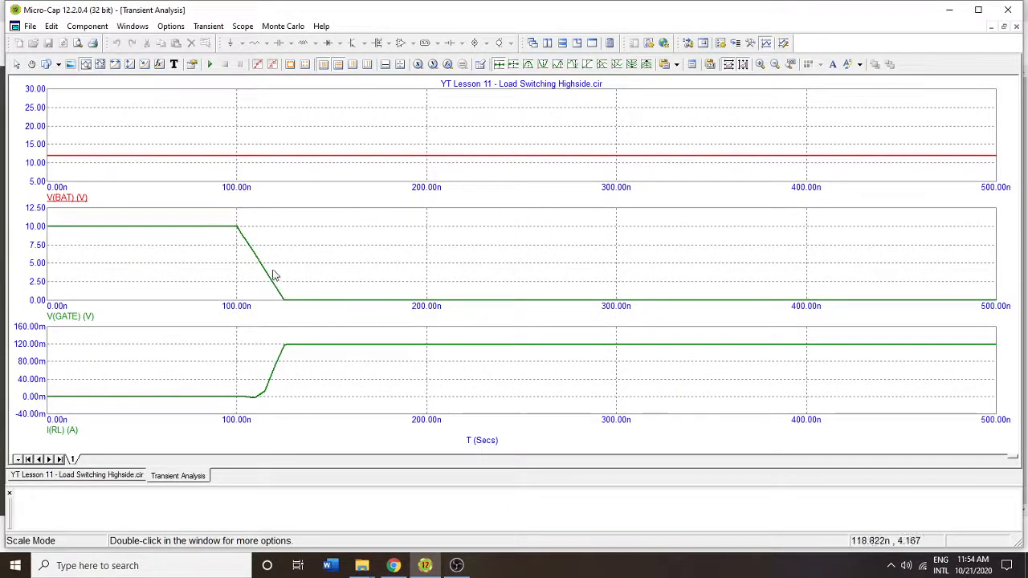
mouse_move(297, 264)
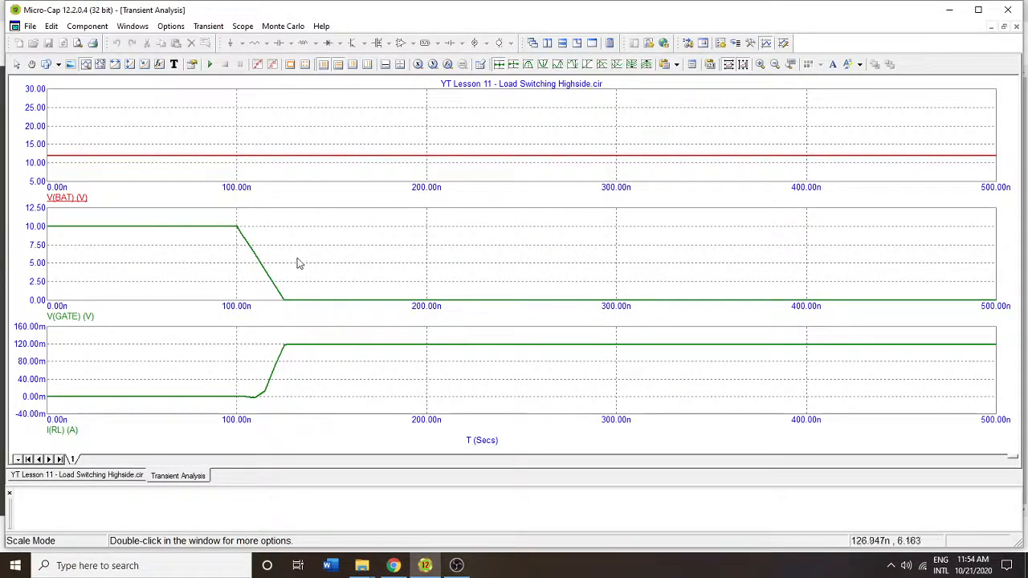
mouse_move(253, 273)
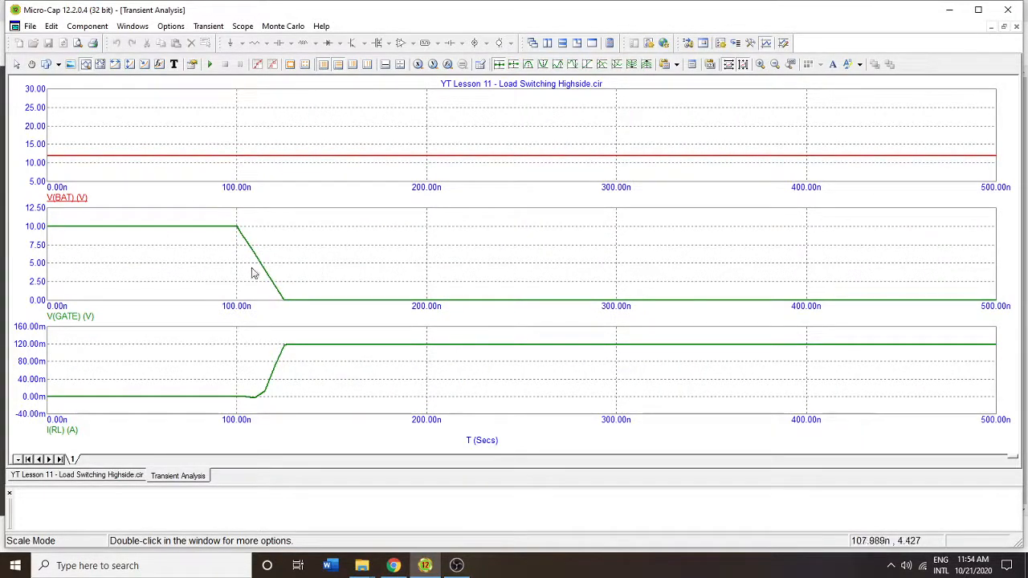
mouse_move(254, 263)
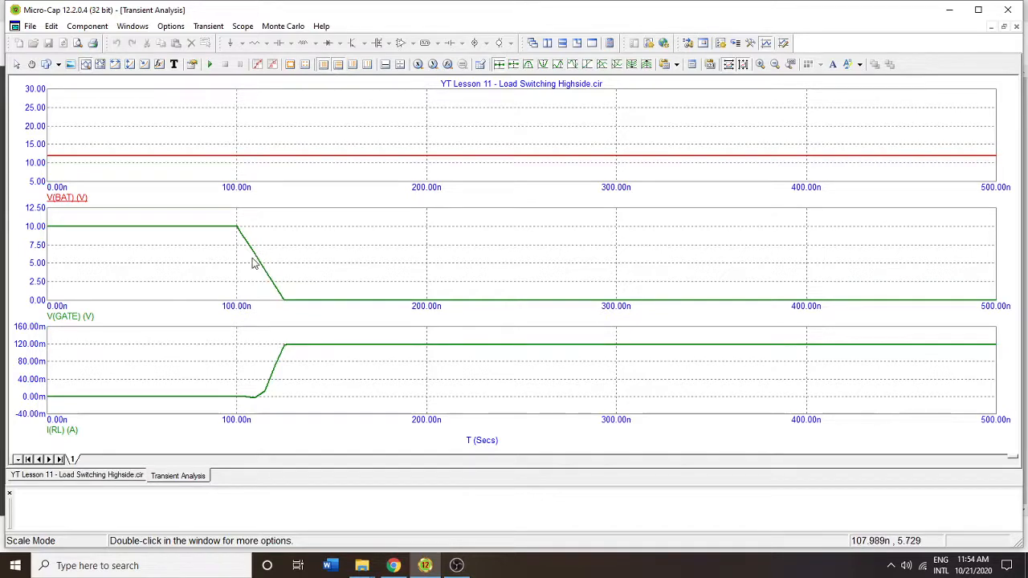
mouse_move(256, 249)
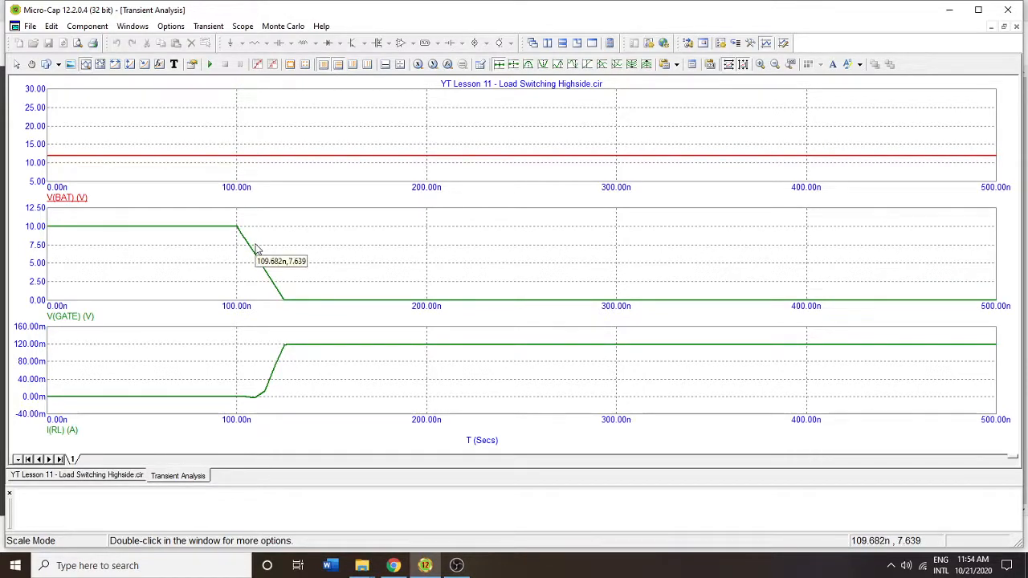
mouse_move(275, 257)
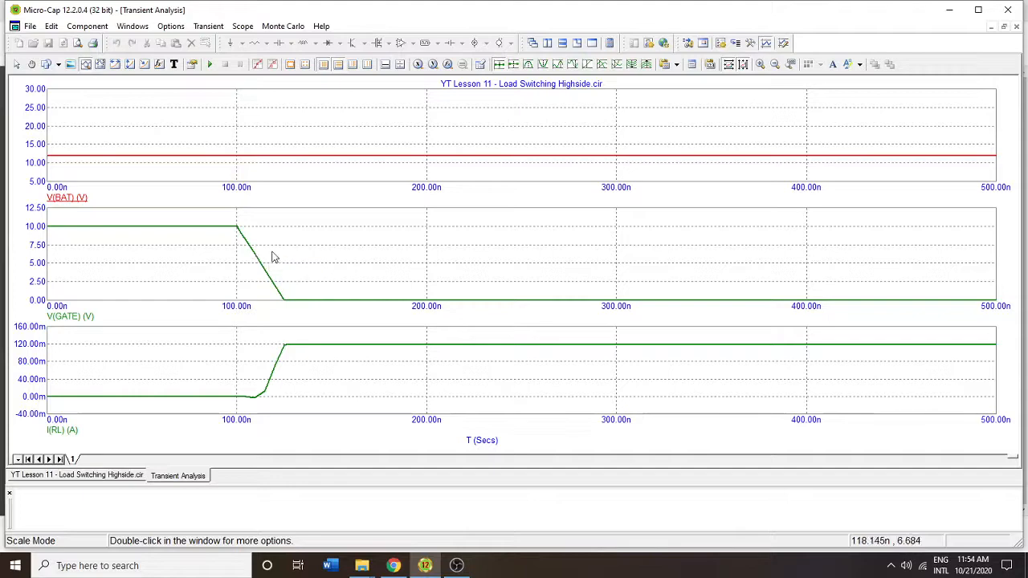
mouse_move(112, 321)
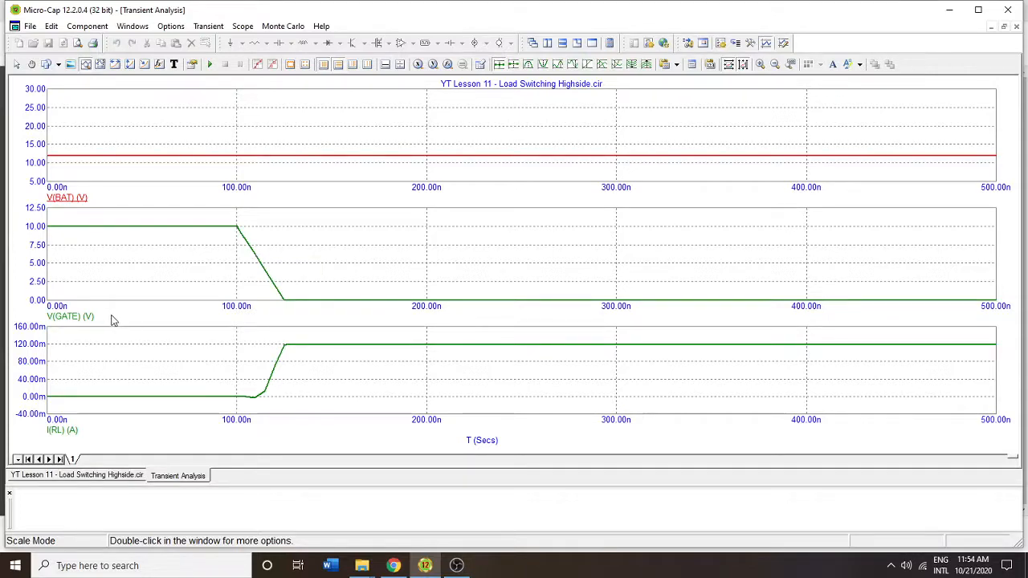
mouse_move(337, 103)
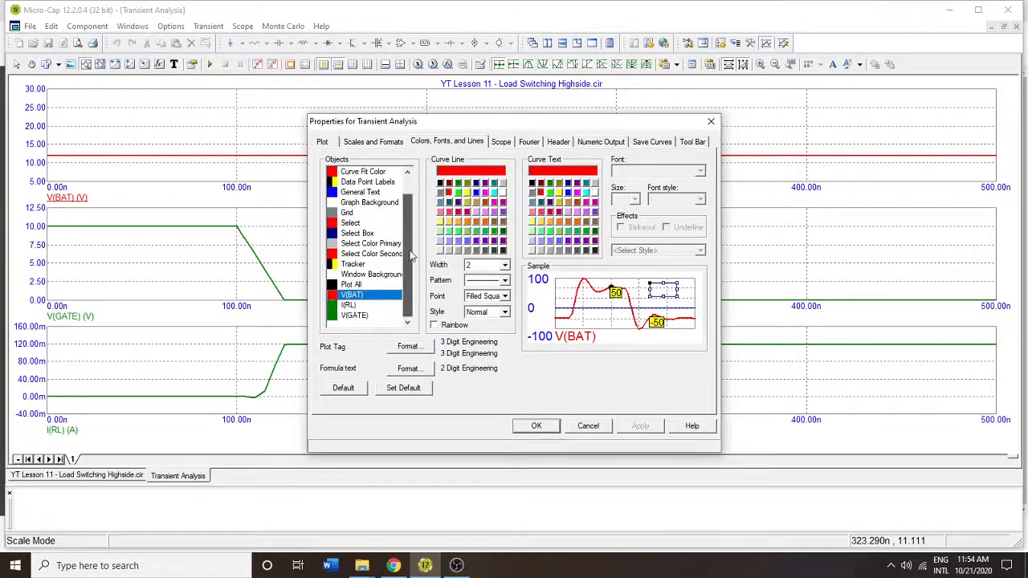
click(504, 265)
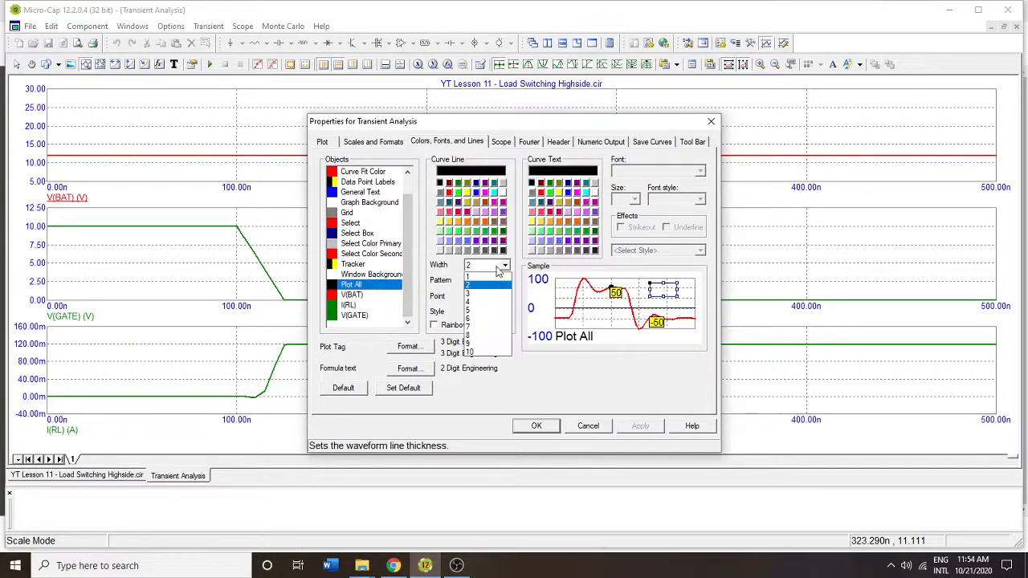
click(536, 426)
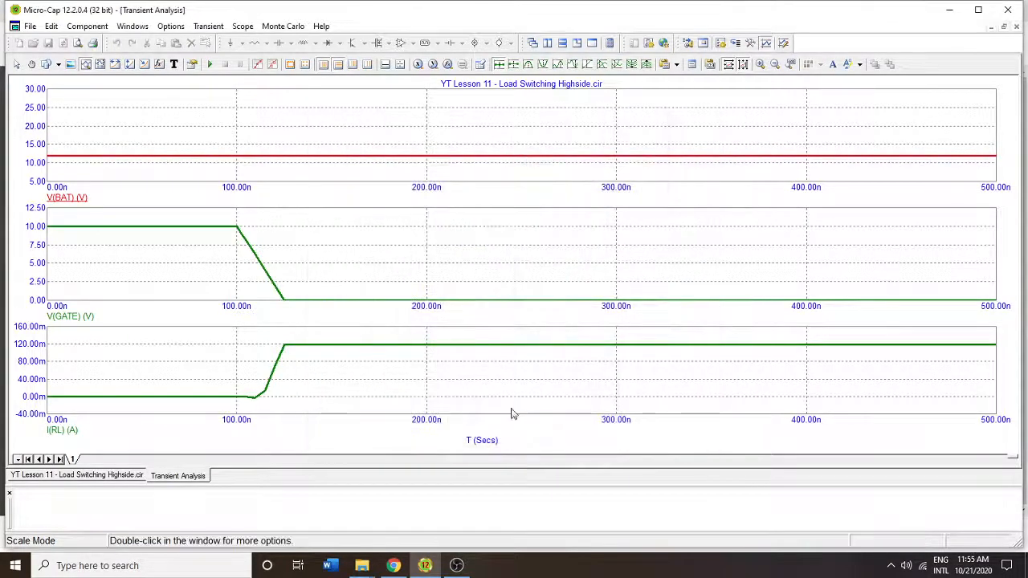
mouse_move(180, 392)
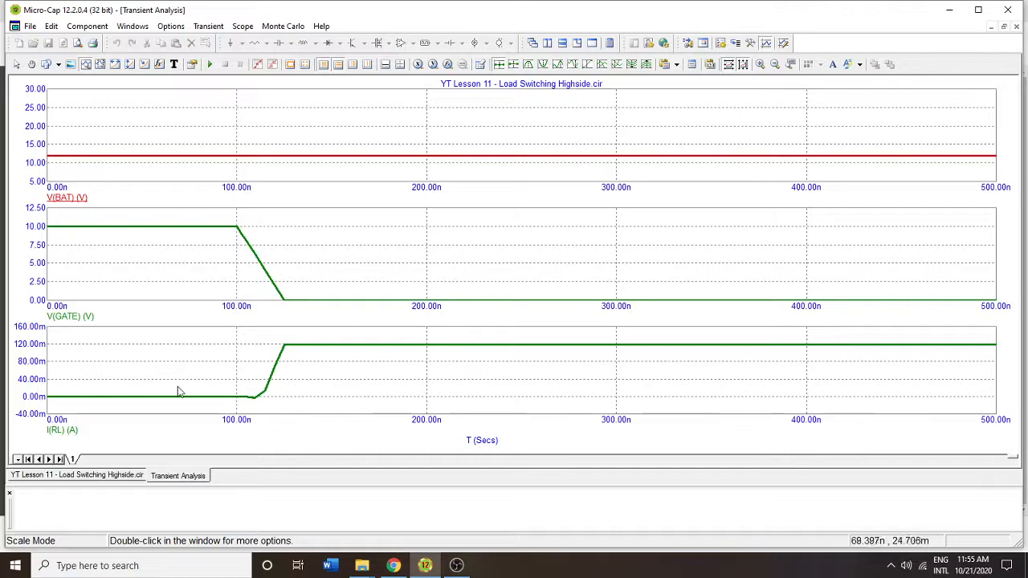
mouse_move(999, 116)
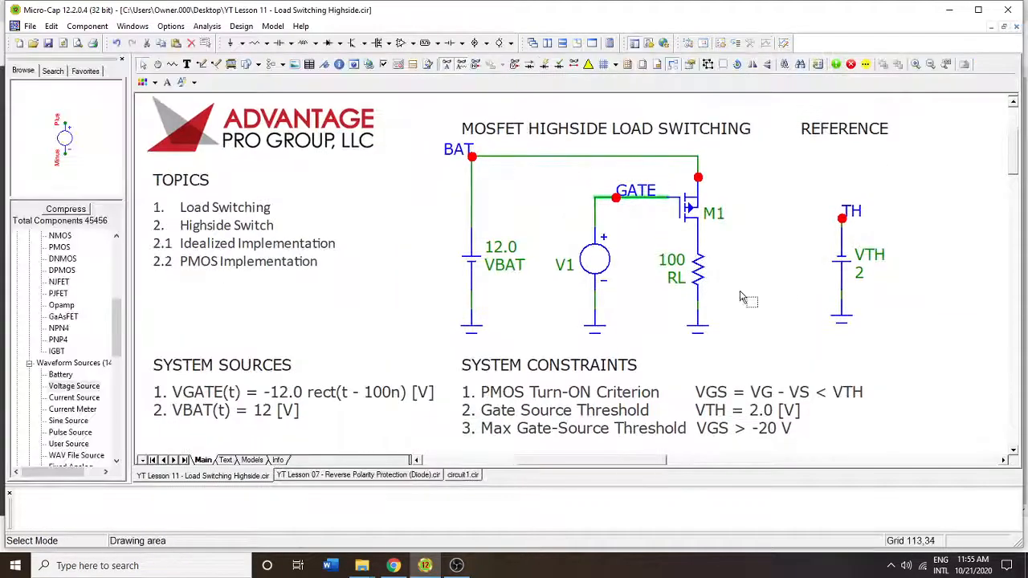
Close the Transient Analysis window to show the PMOS high-side switch schematic
click(614, 190)
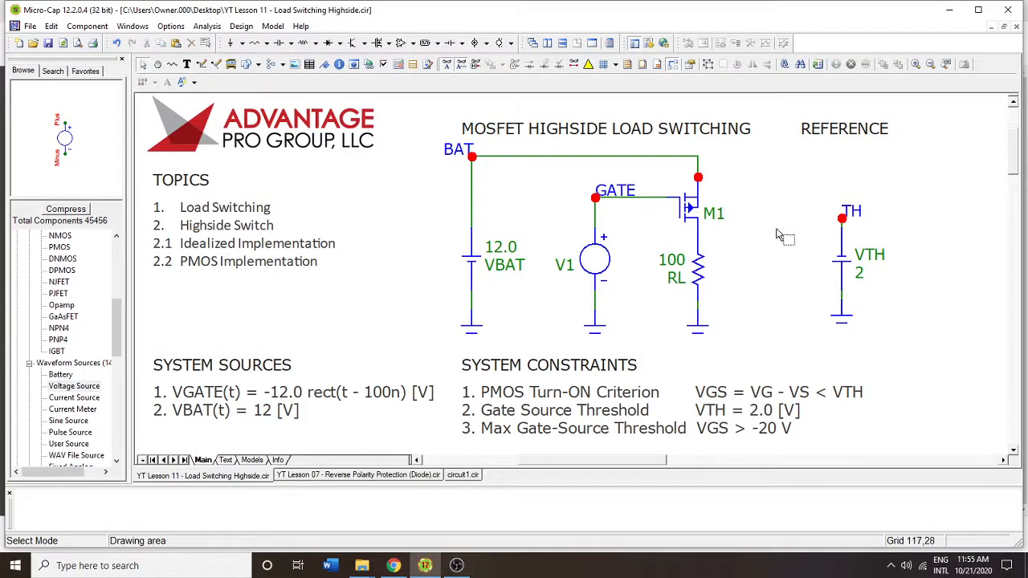
mouse_move(689, 233)
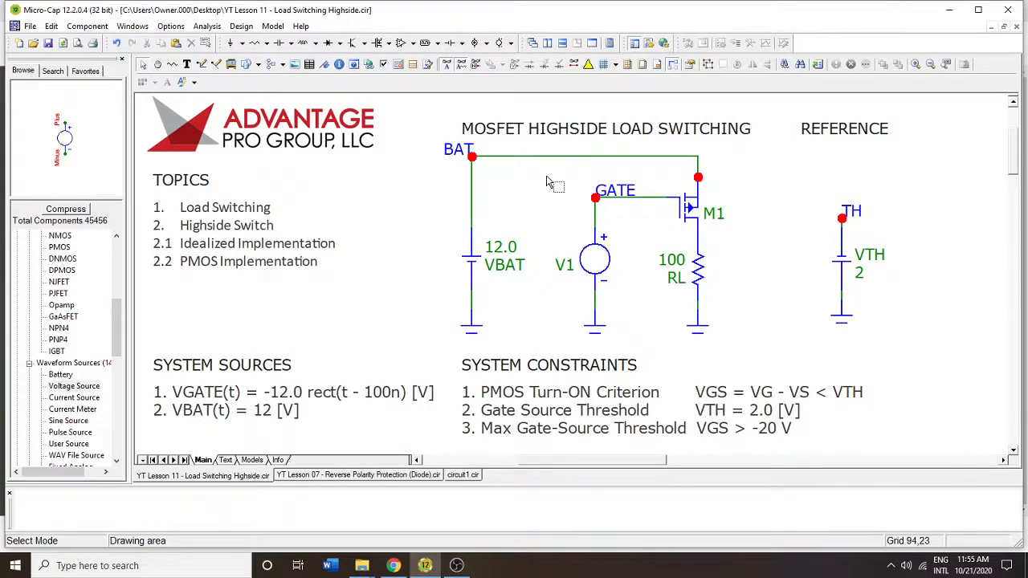
mouse_move(688, 209)
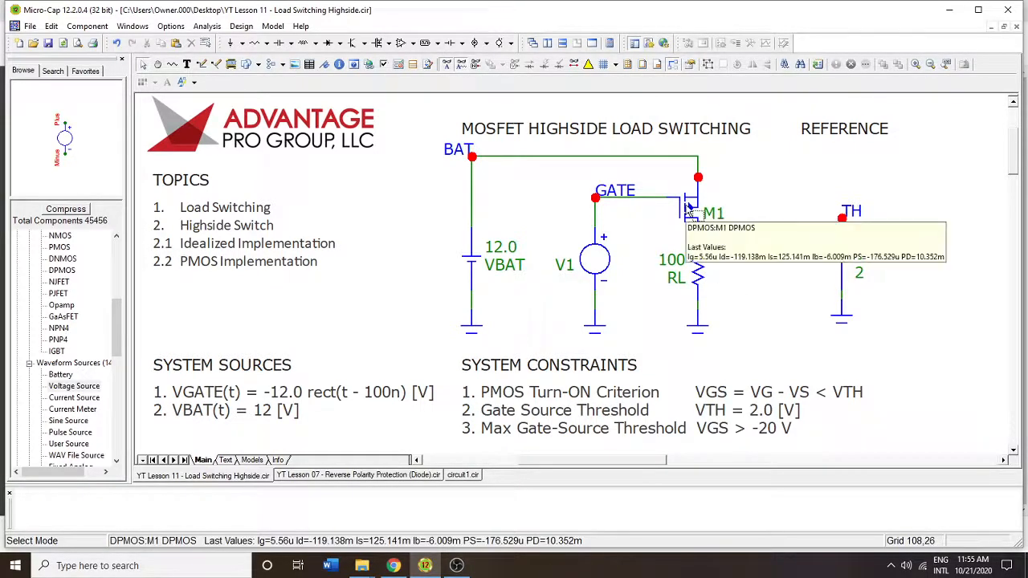
mouse_move(704, 215)
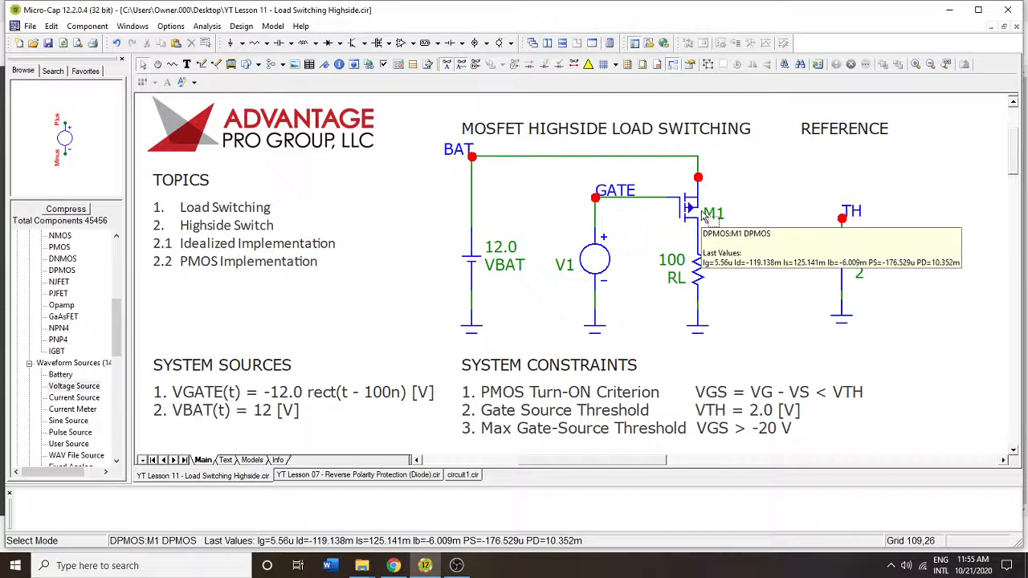